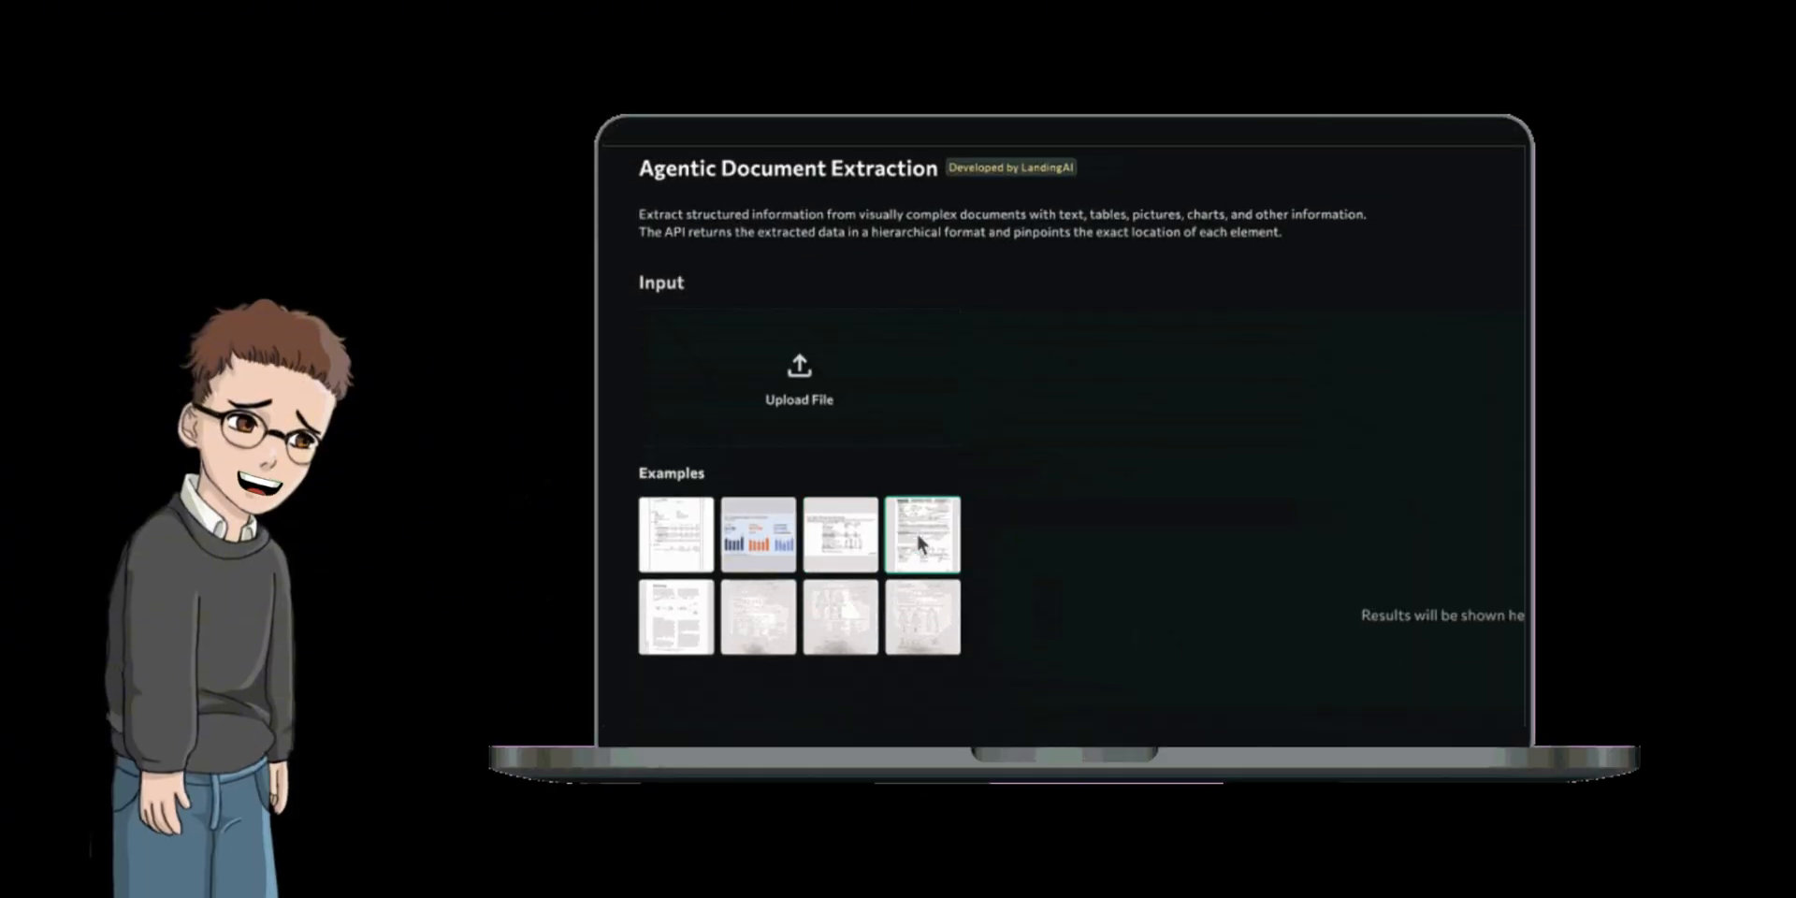
Run extraction on the medical benefits request form example to outline its extracted fields.
left_click(922, 534)
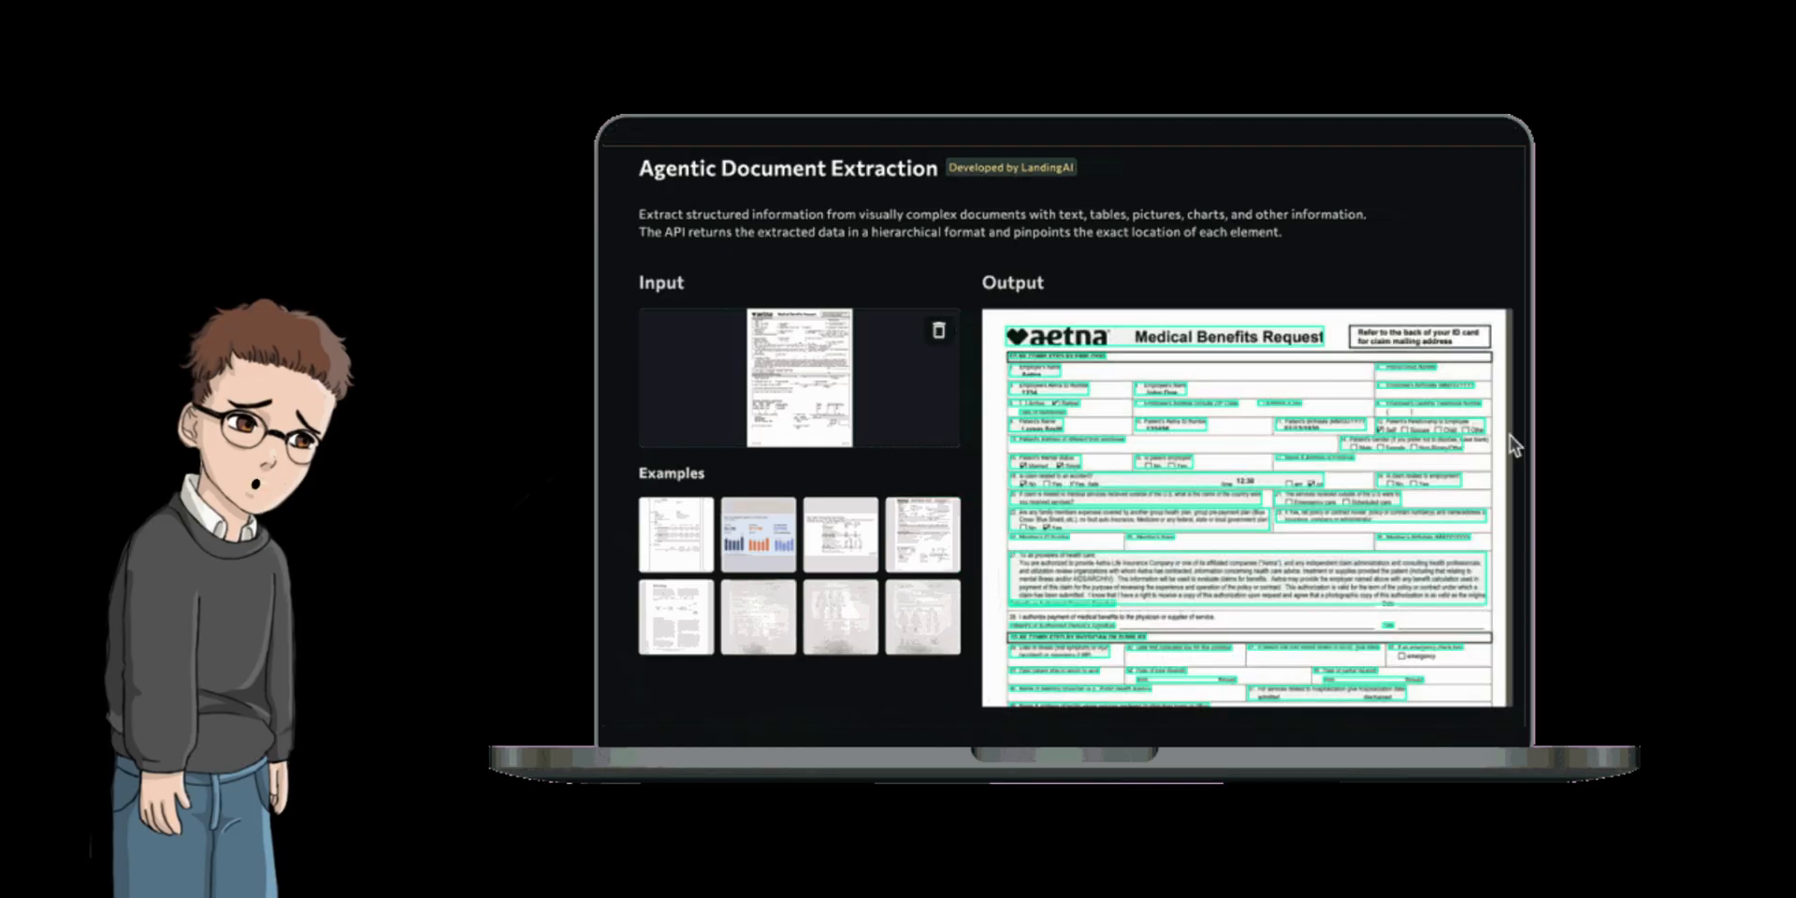
mouse_move(1438, 429)
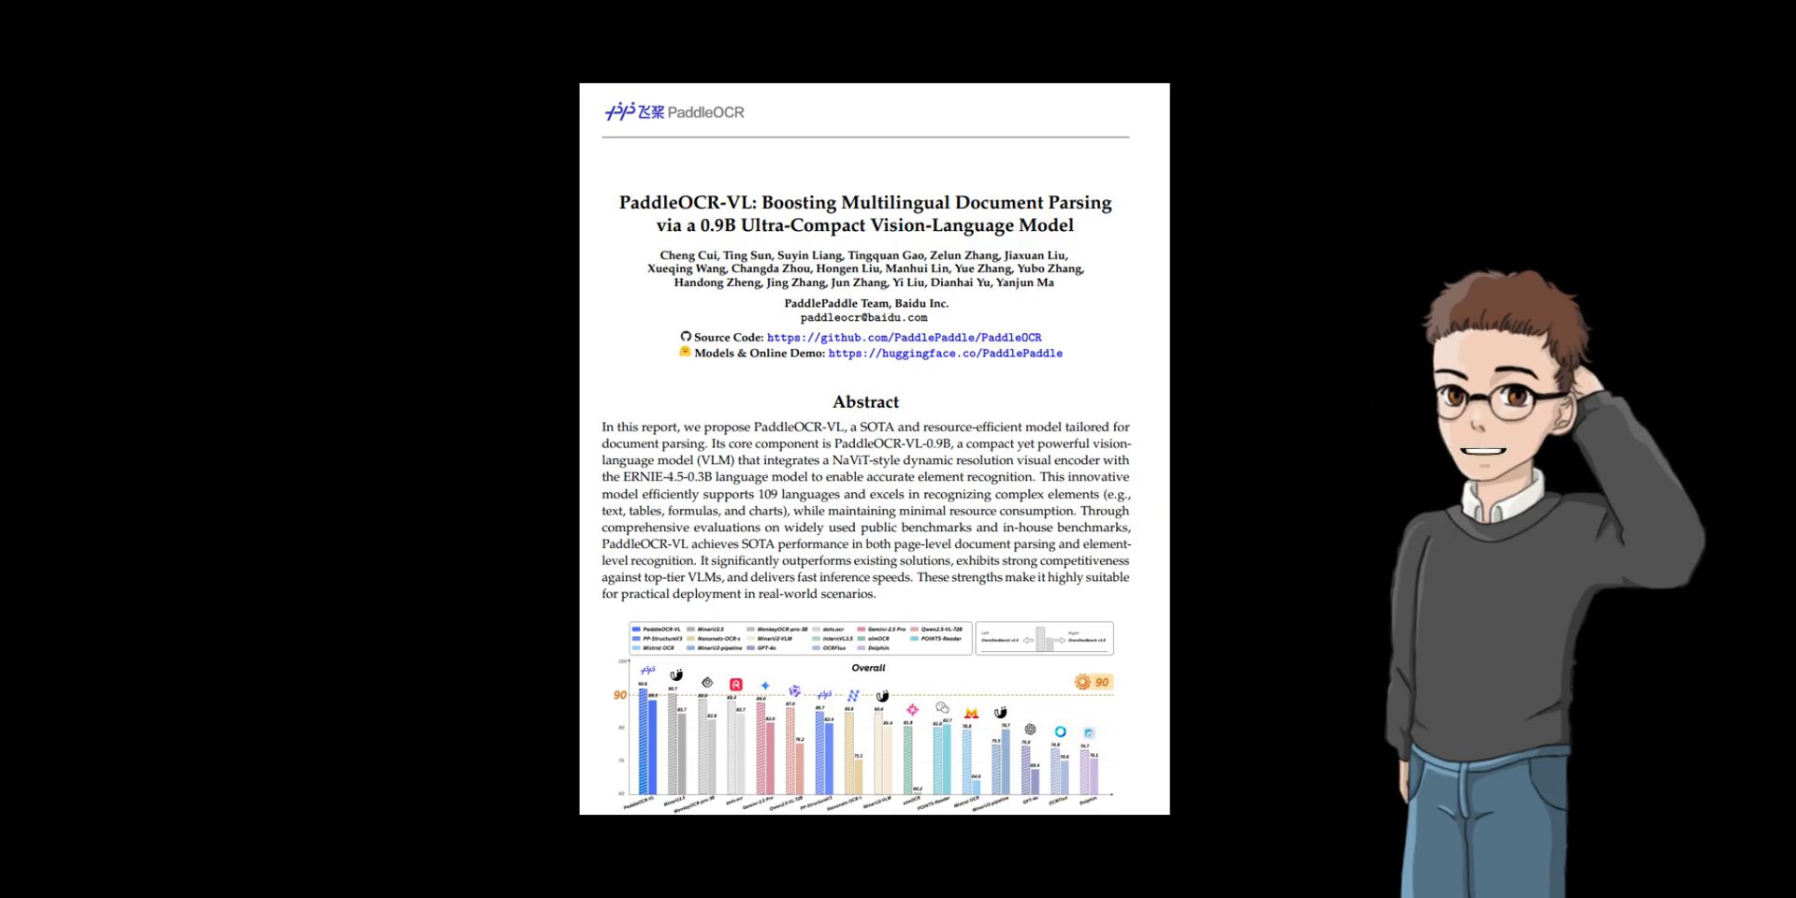
scroll("down", 3)
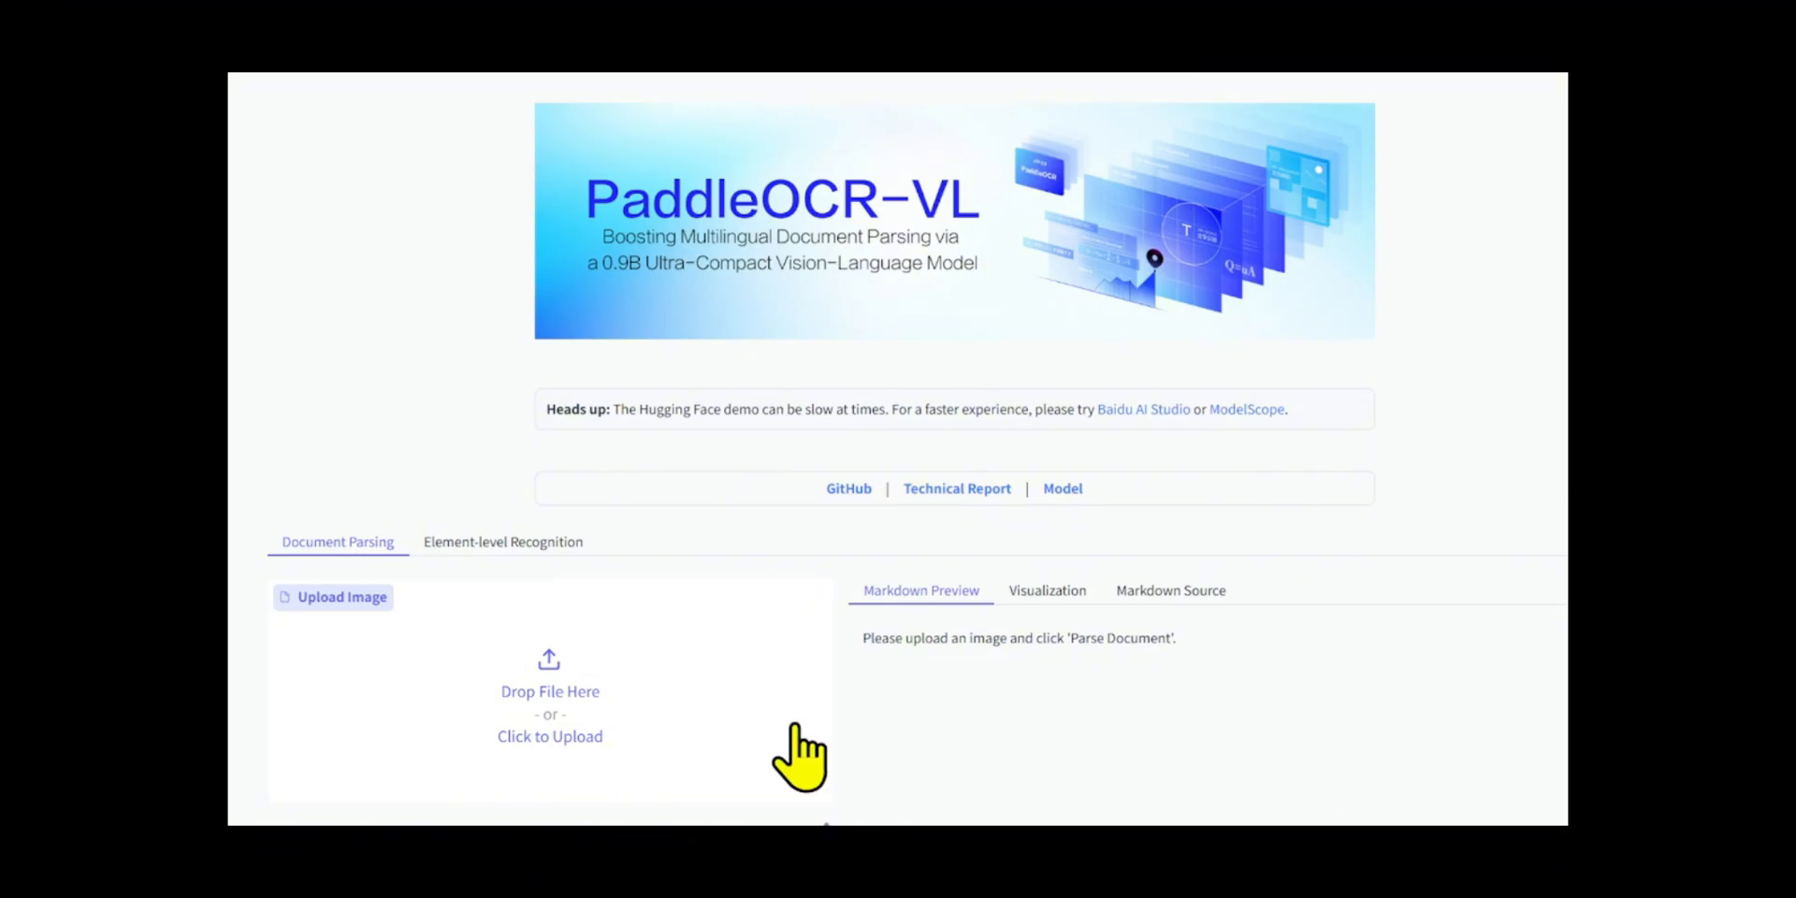
Upload the impedance formula image Oxnkh.png and scroll down to its parsed output.
left_click(550, 735)
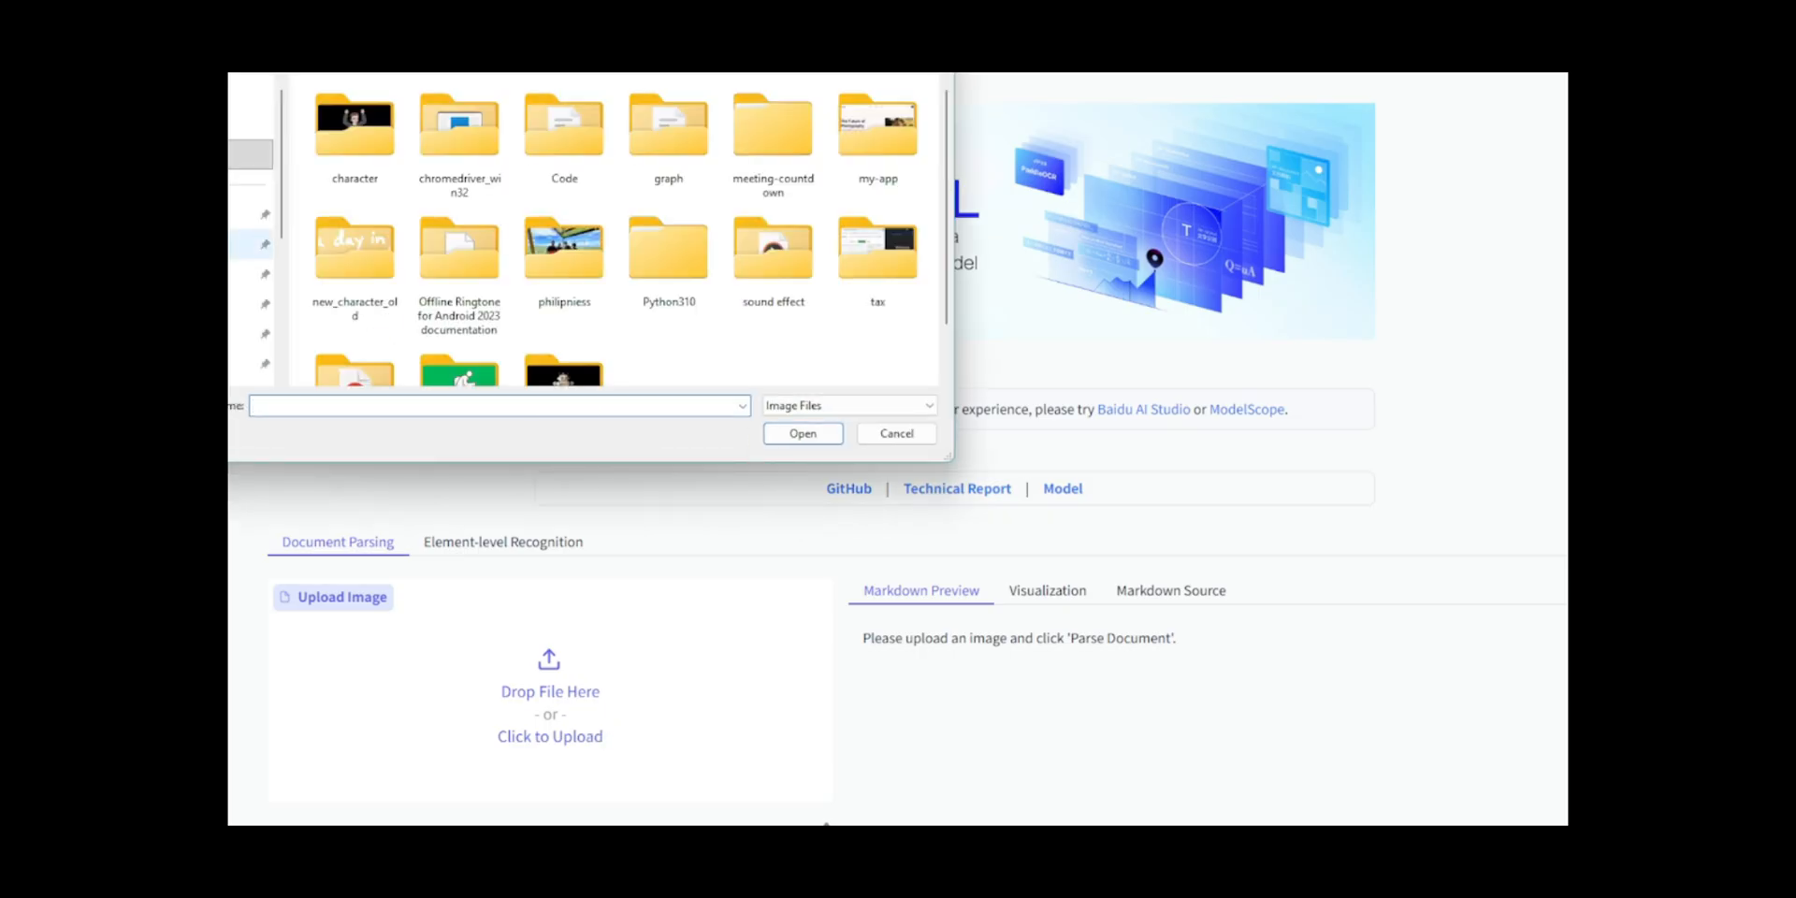
left_click(343, 140)
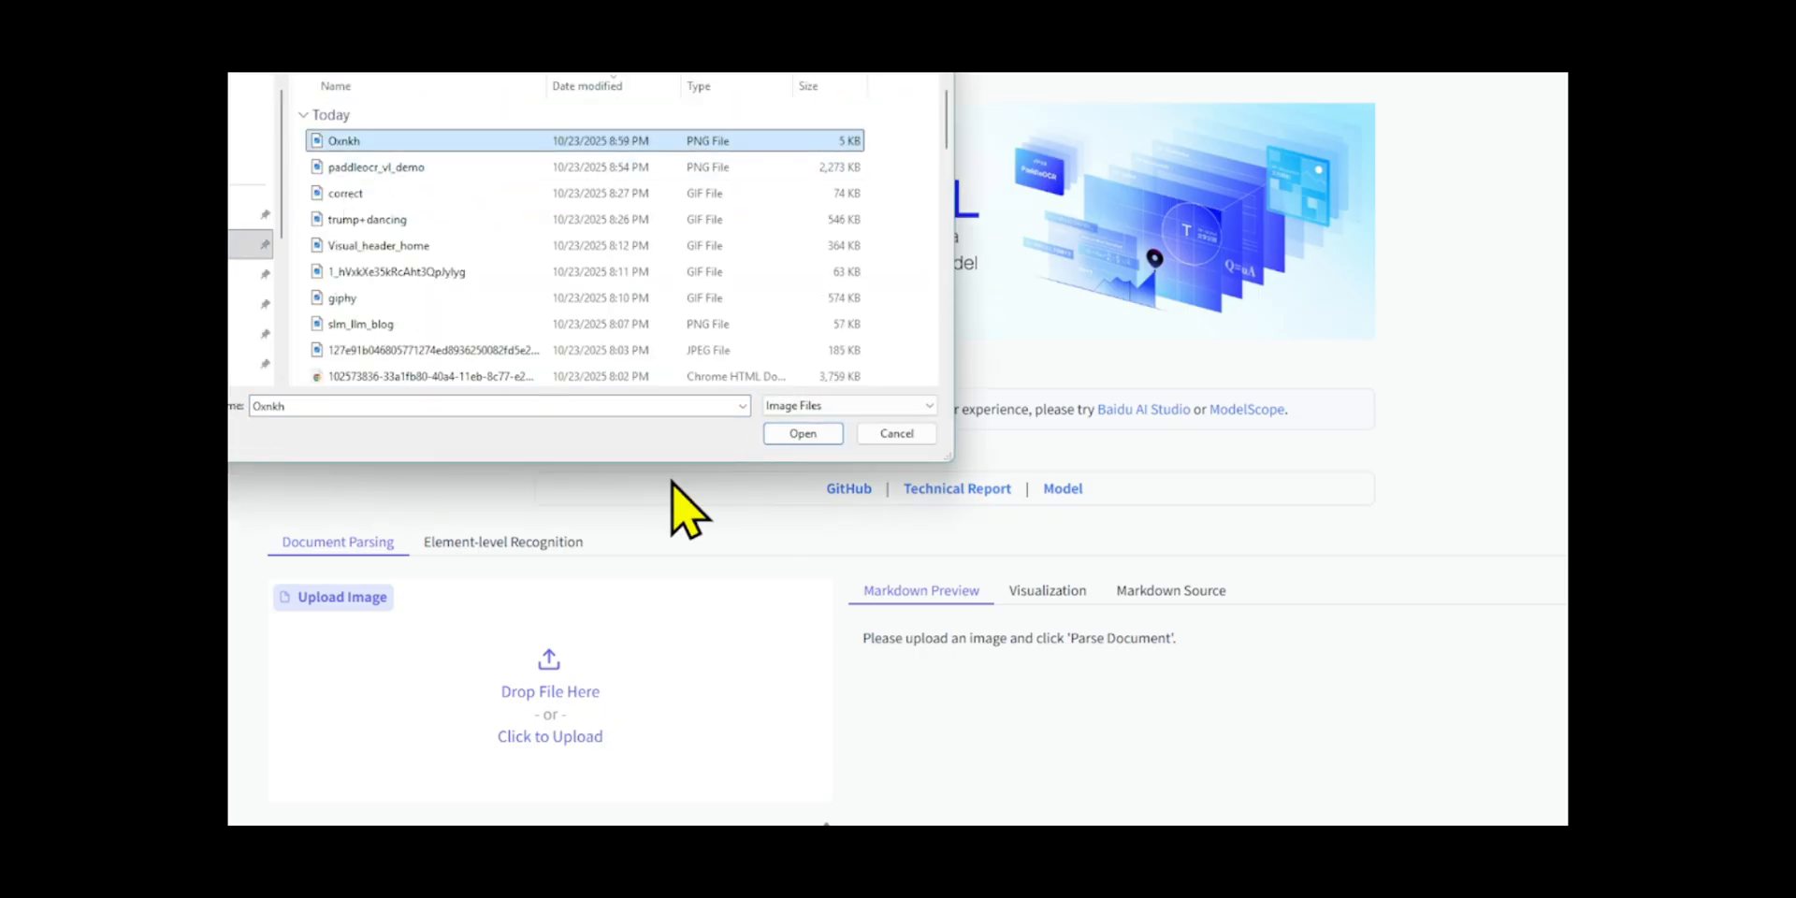
left_click(801, 433)
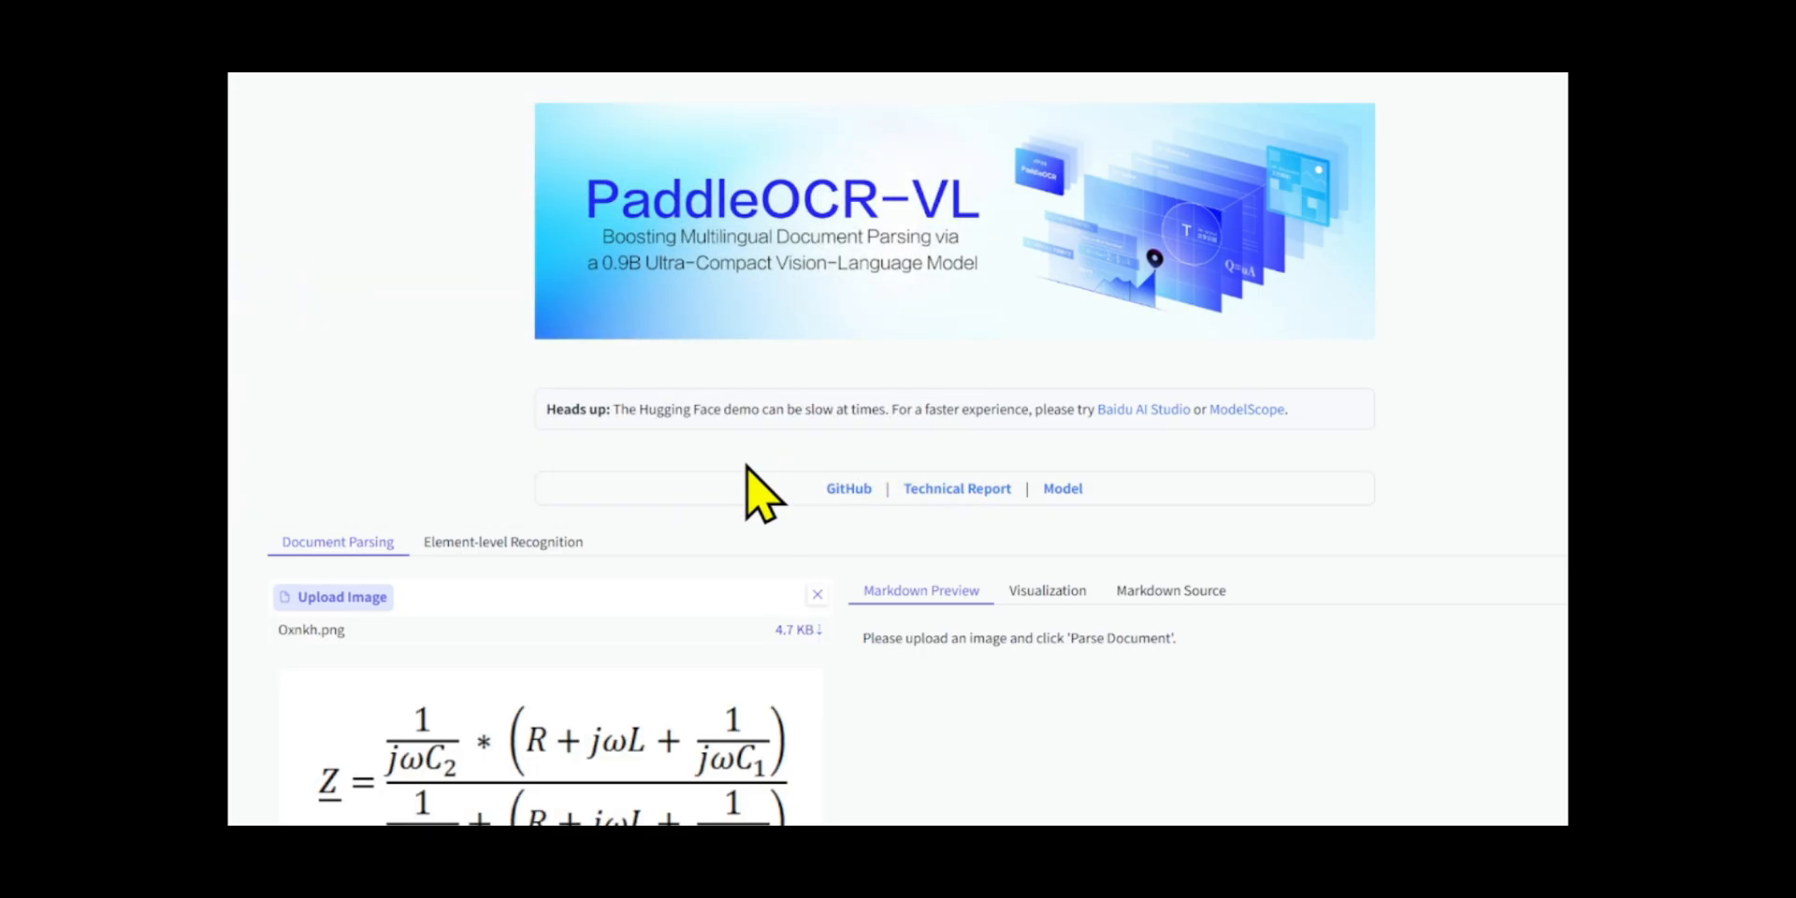
scroll("down", 3)
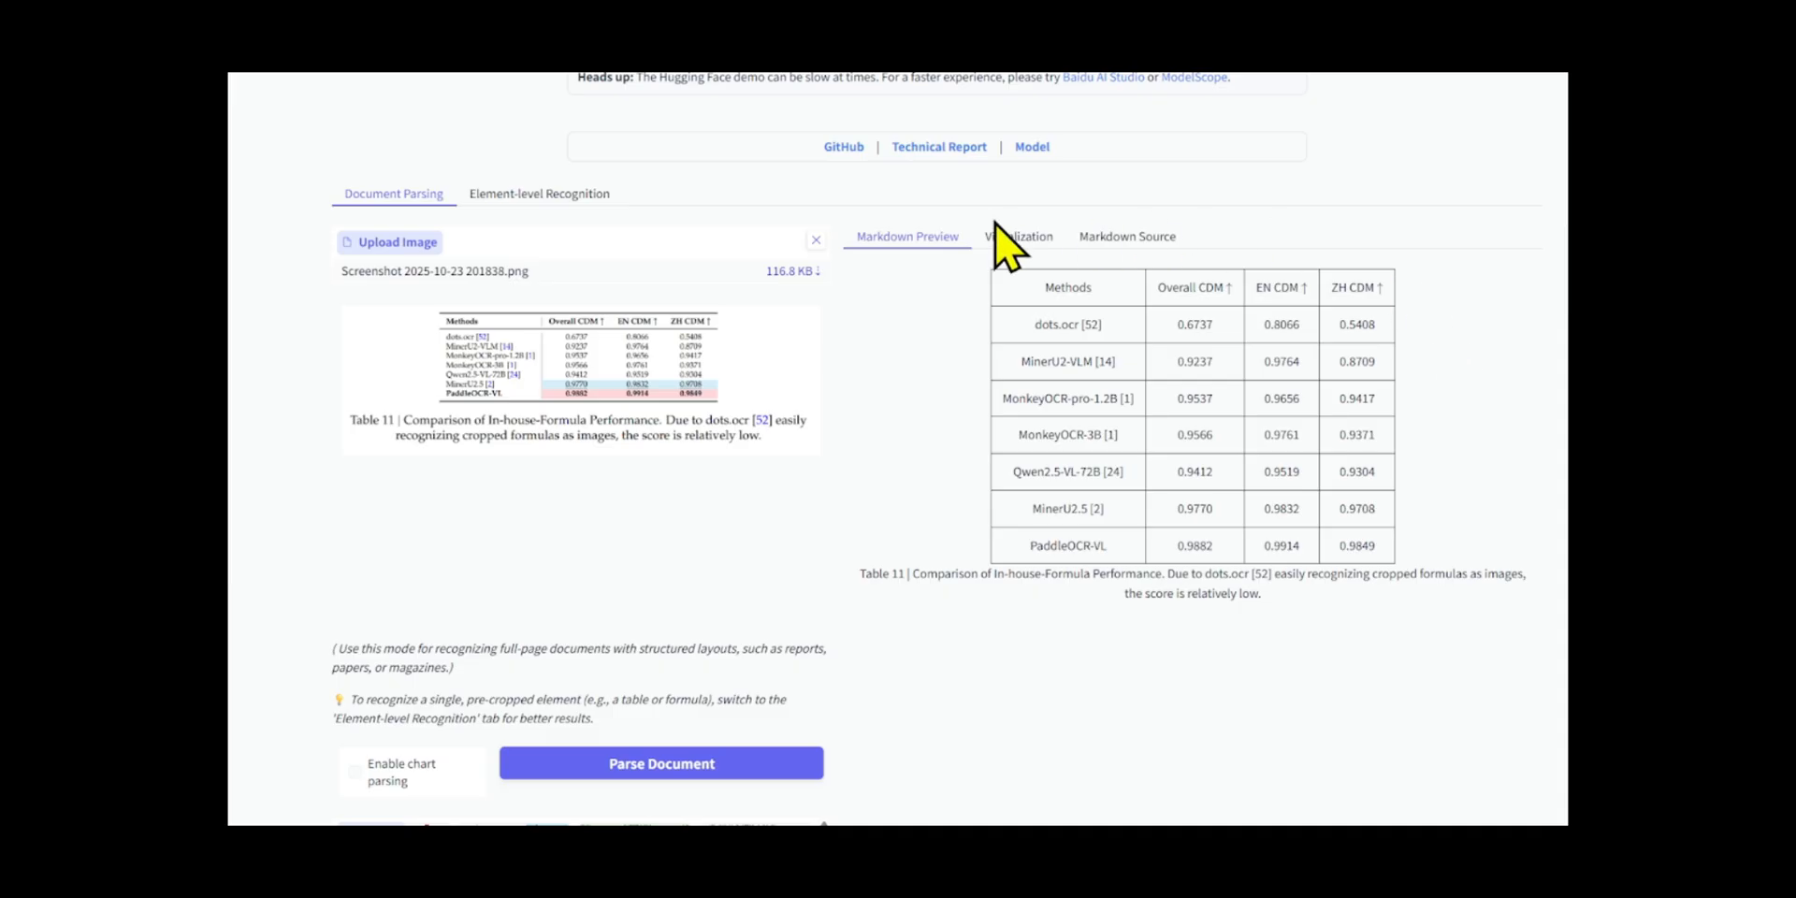
mouse_move(1301, 642)
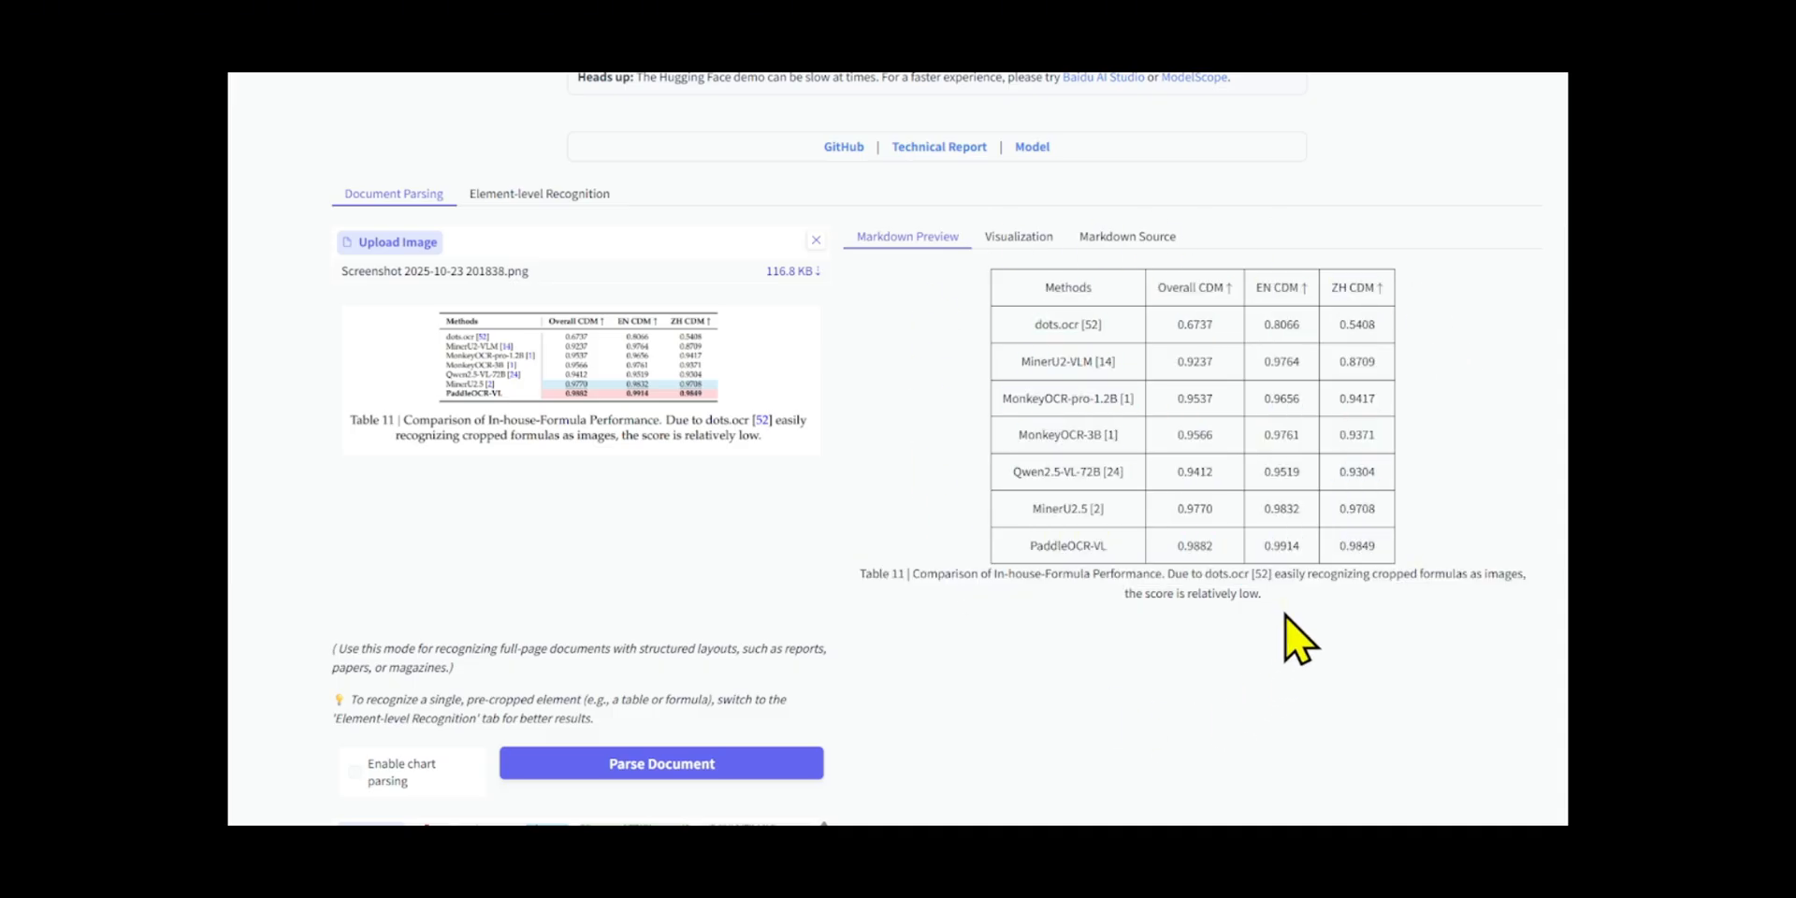
mouse_move(1213, 561)
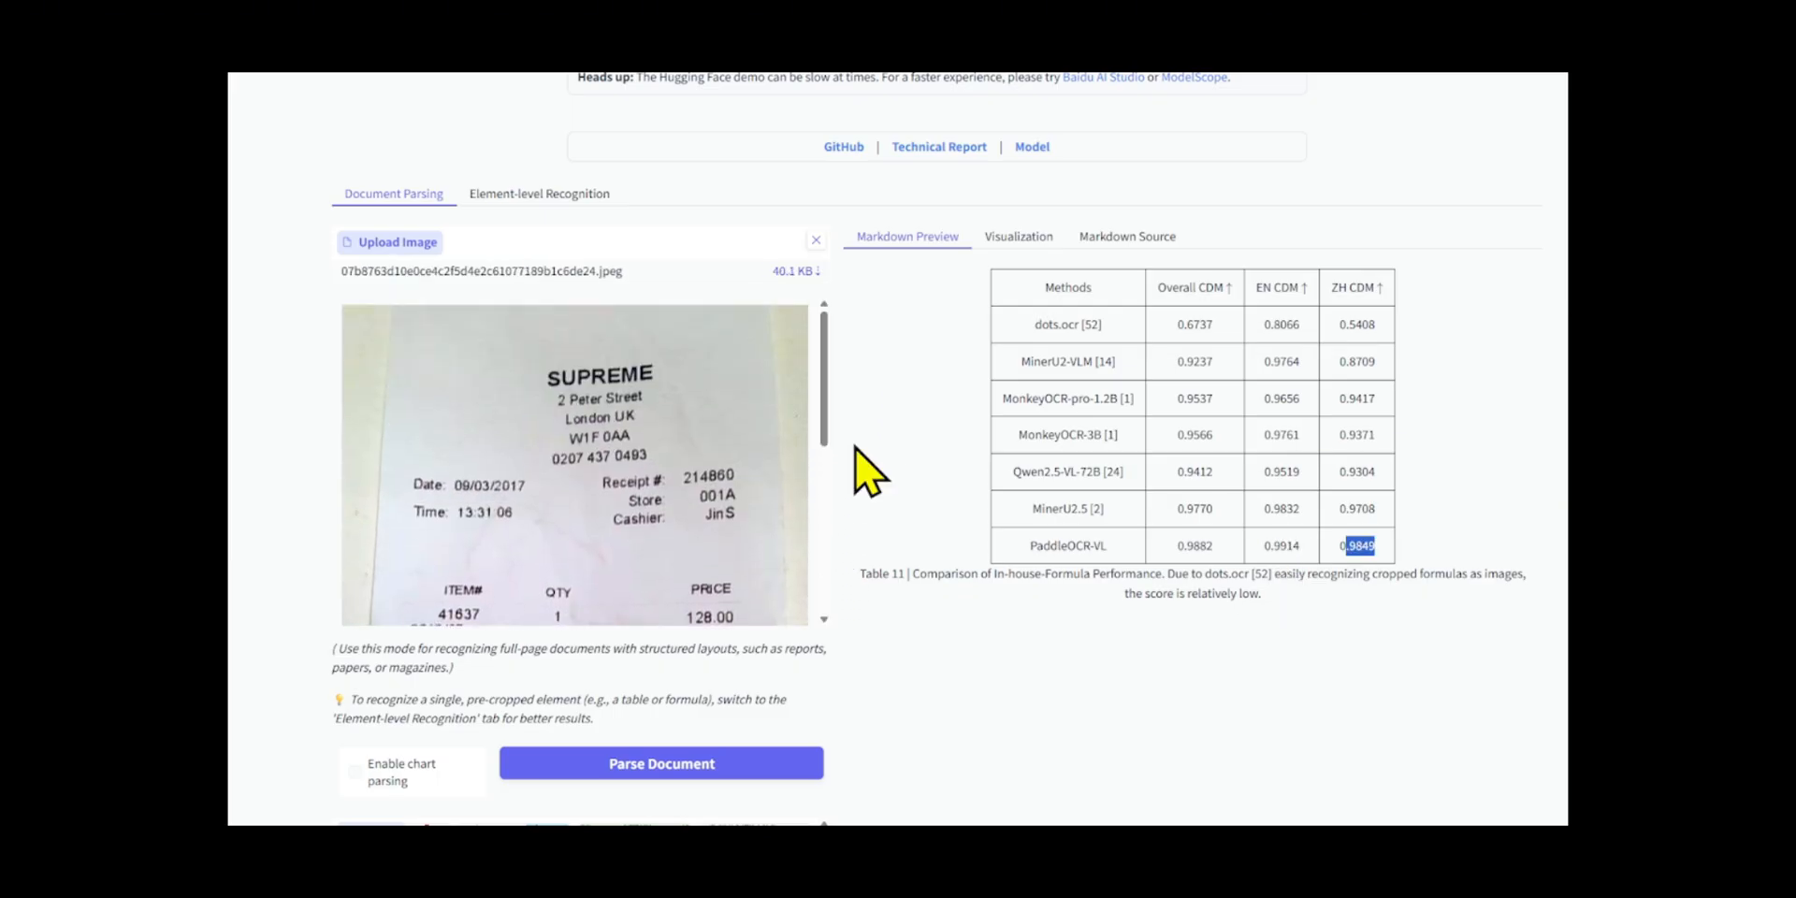
Parse the receipt and scroll its Markdown table down through subtotal, VAT, total and cash.
left_click(659, 764)
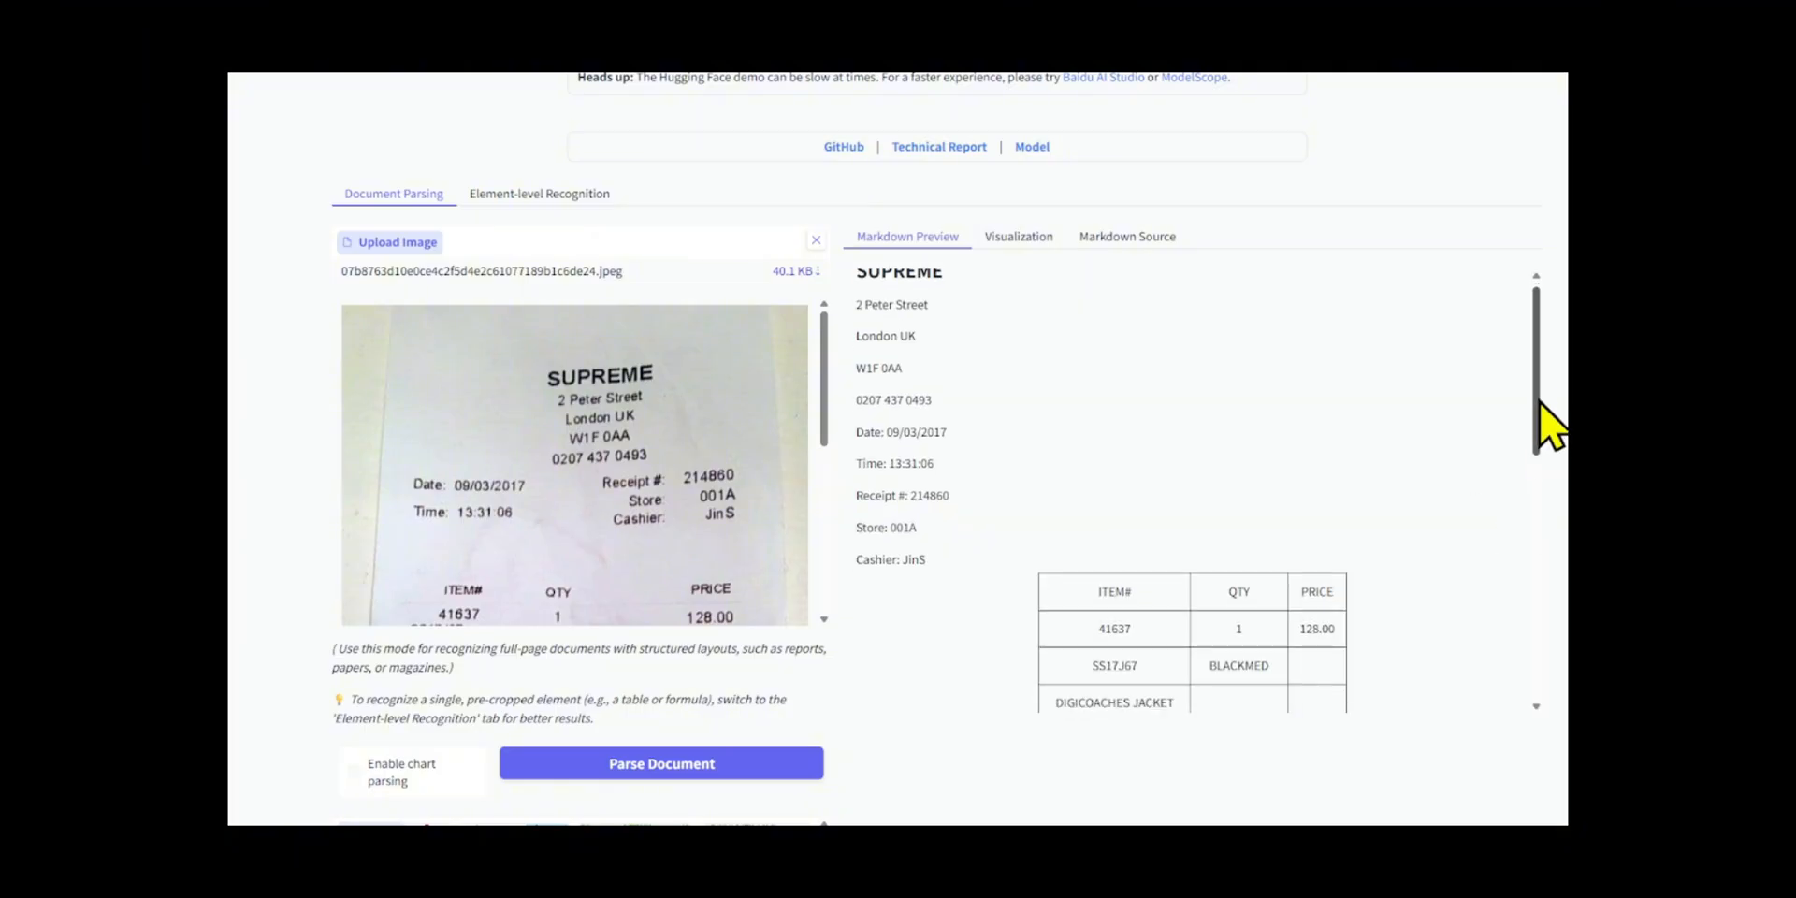
scroll("down", 3)
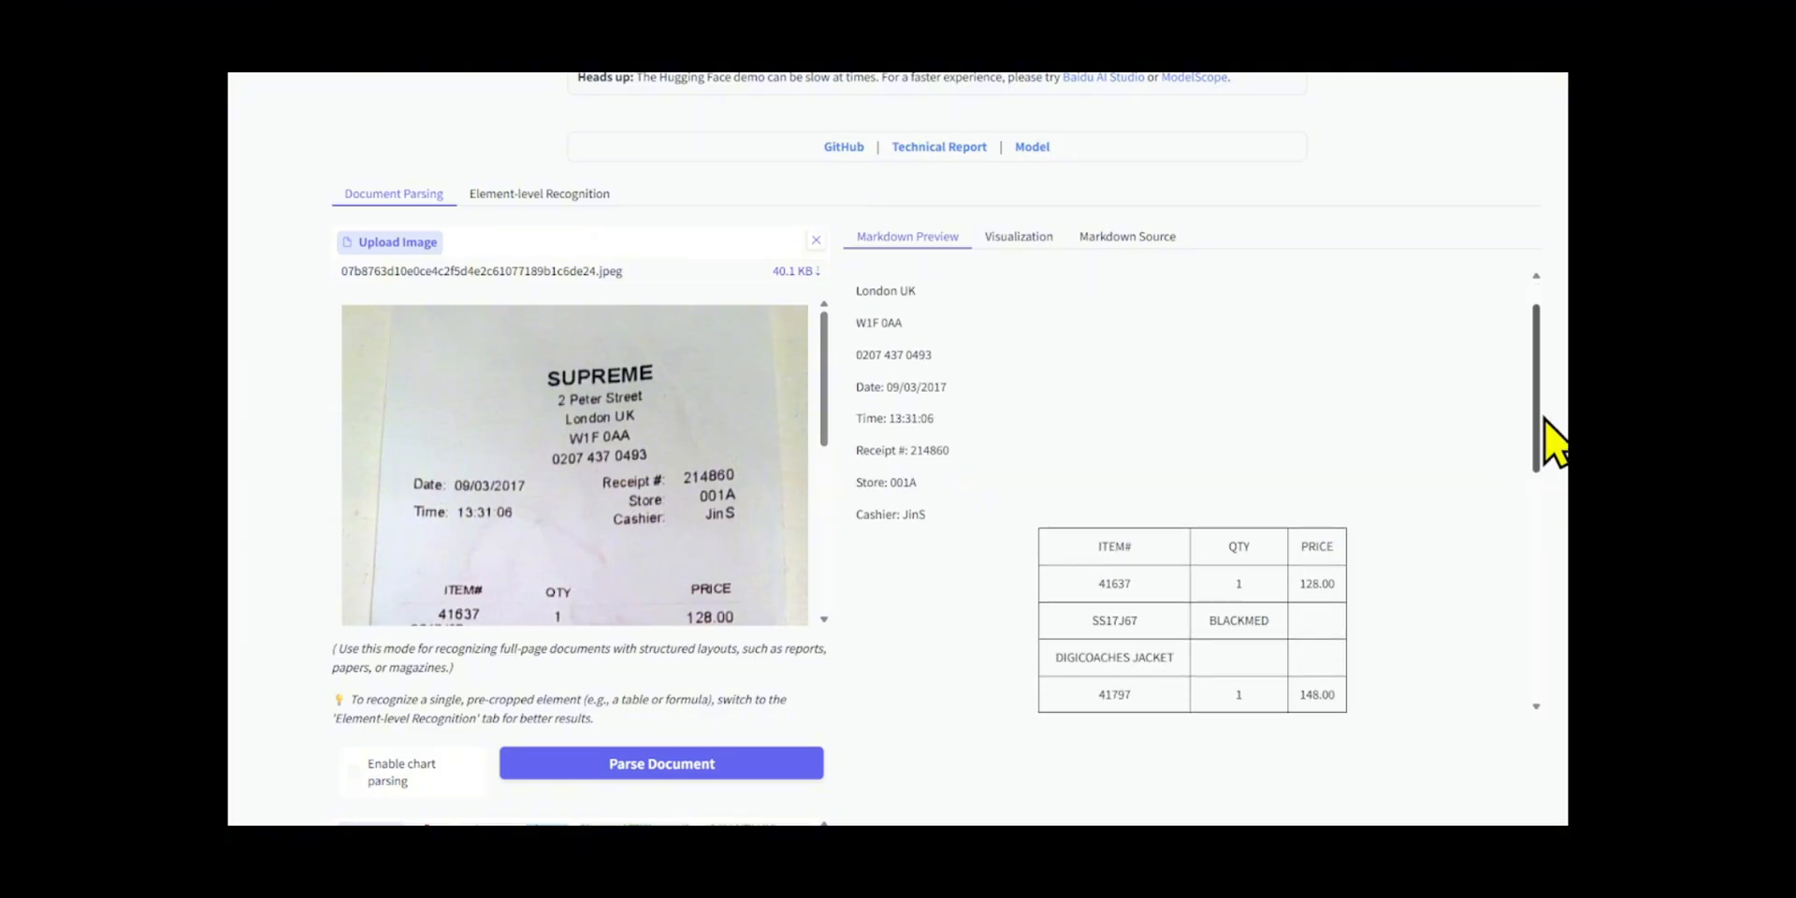
scroll("down", 3)
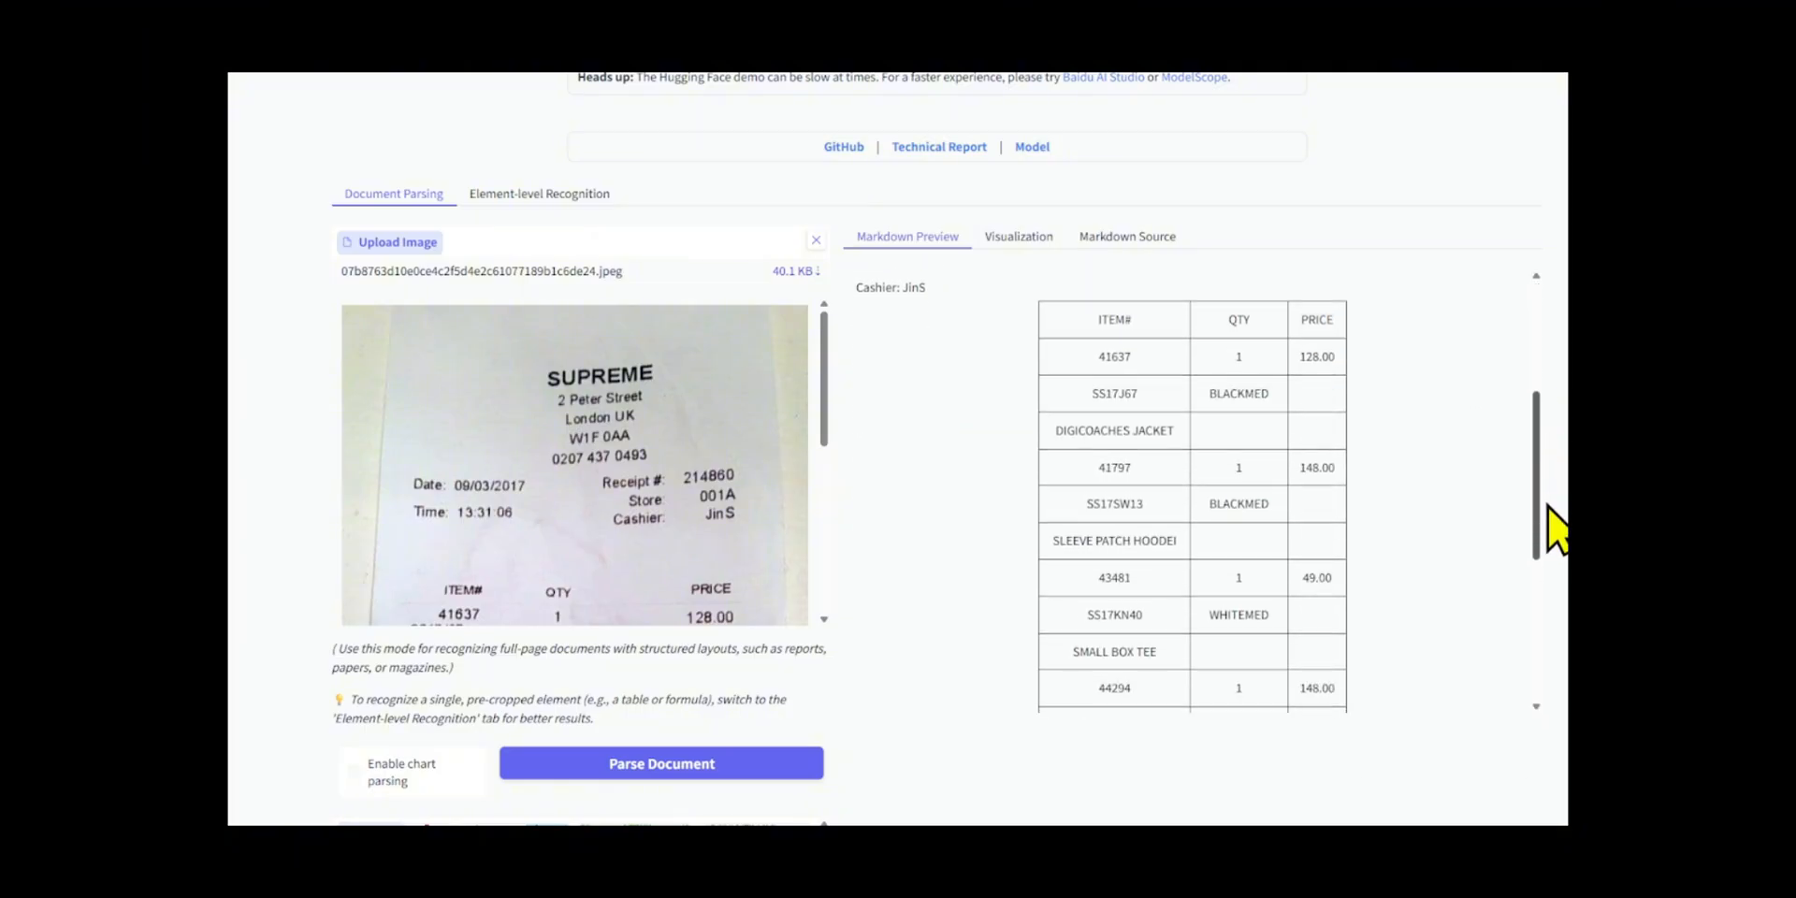
scroll("down", 3)
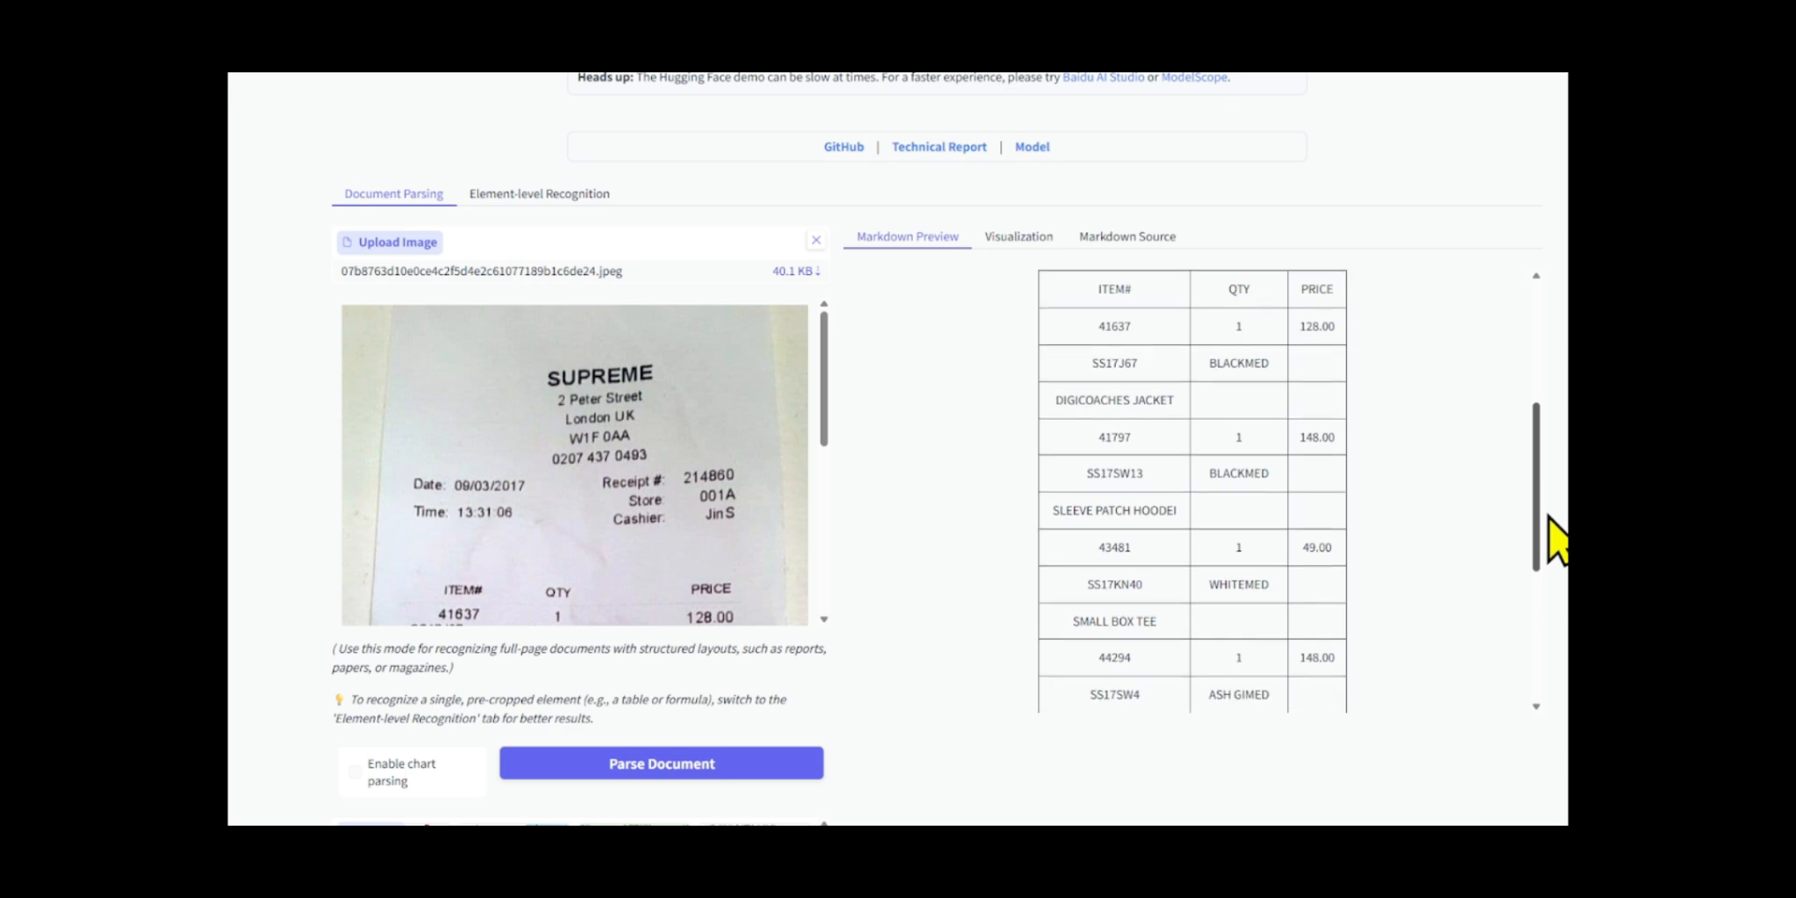
scroll("down", 3)
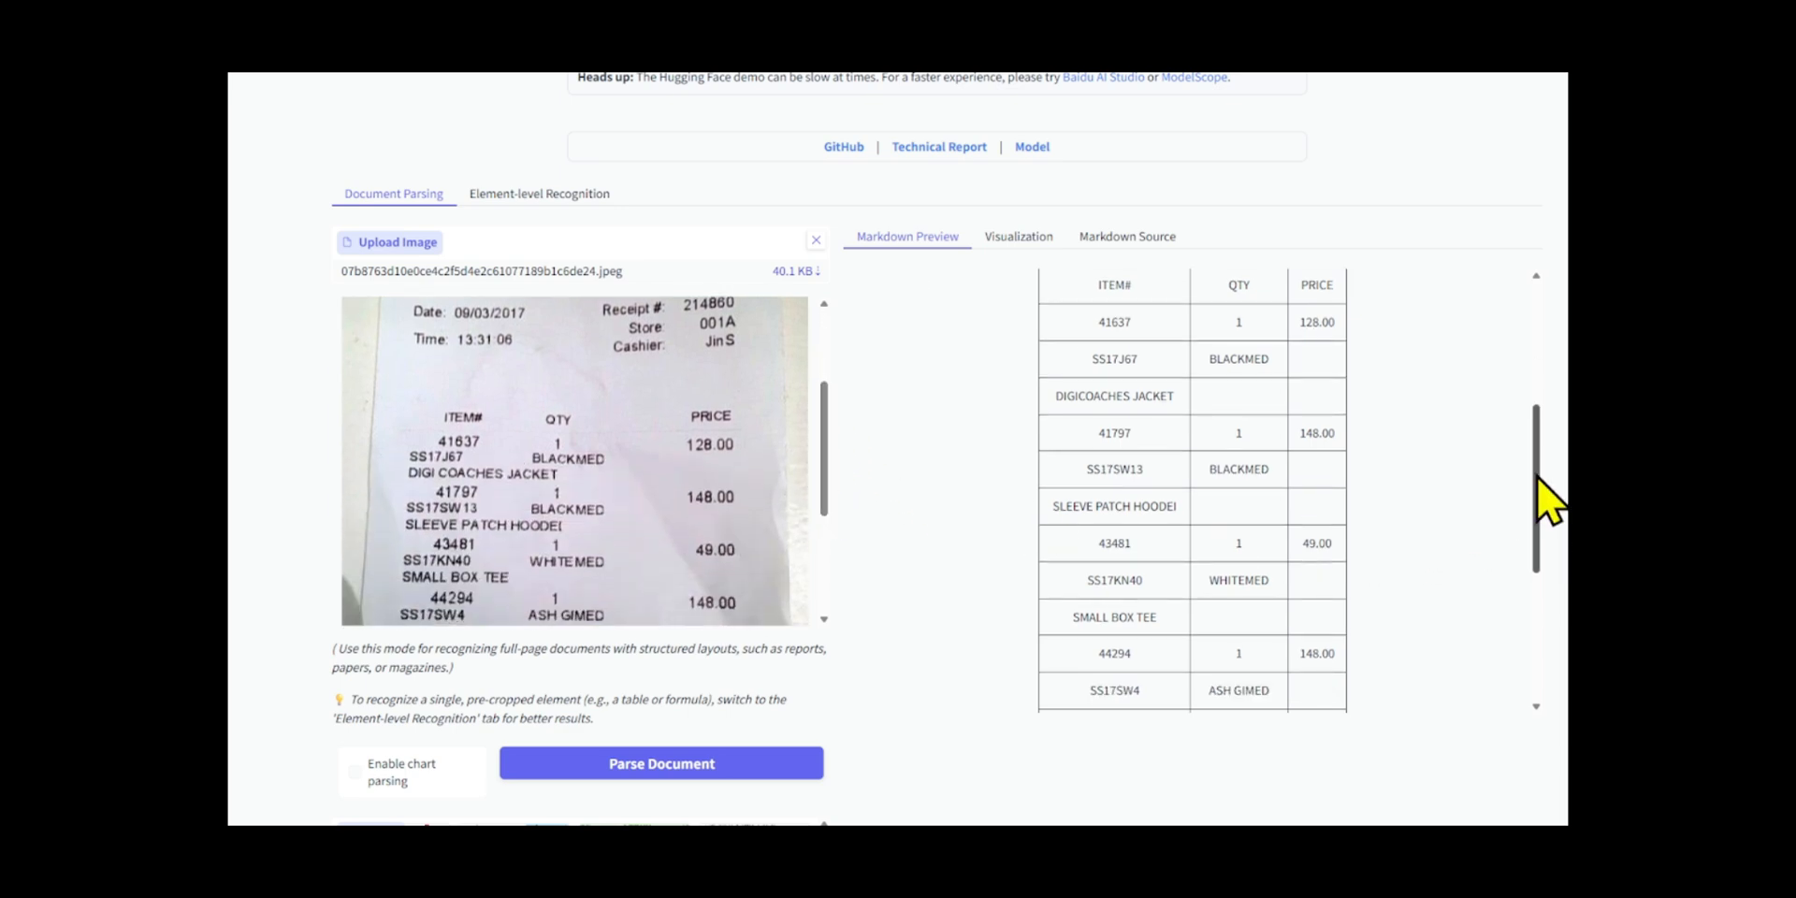
scroll("down", 3)
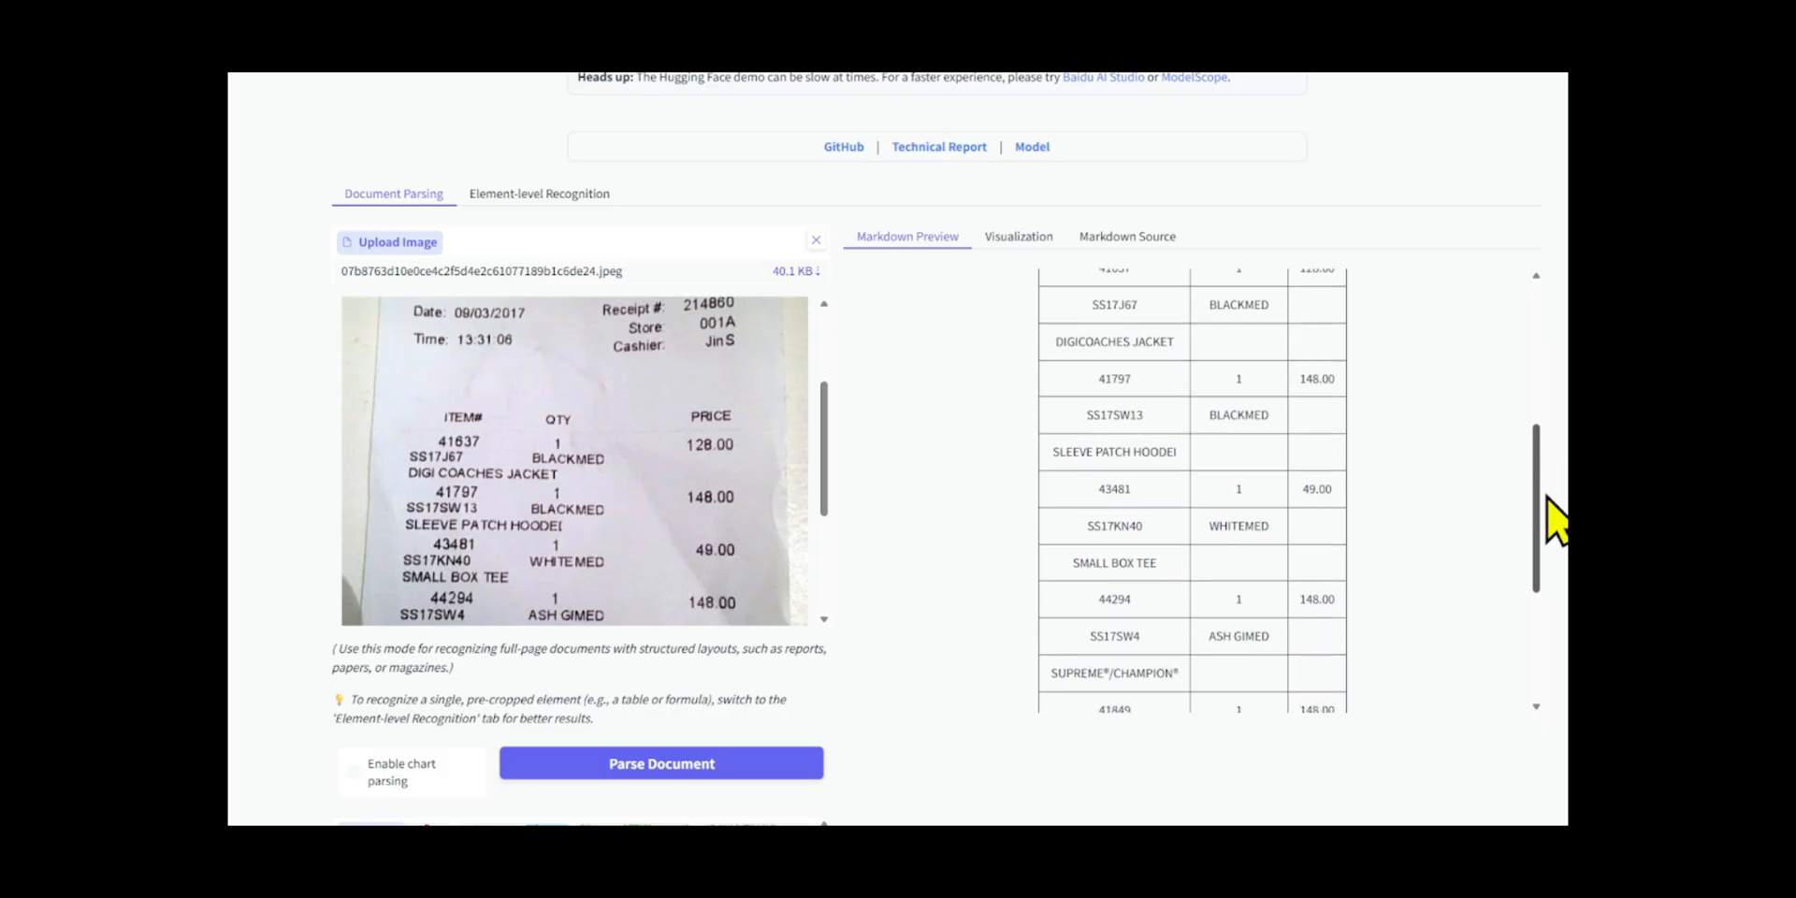
scroll("down", 3)
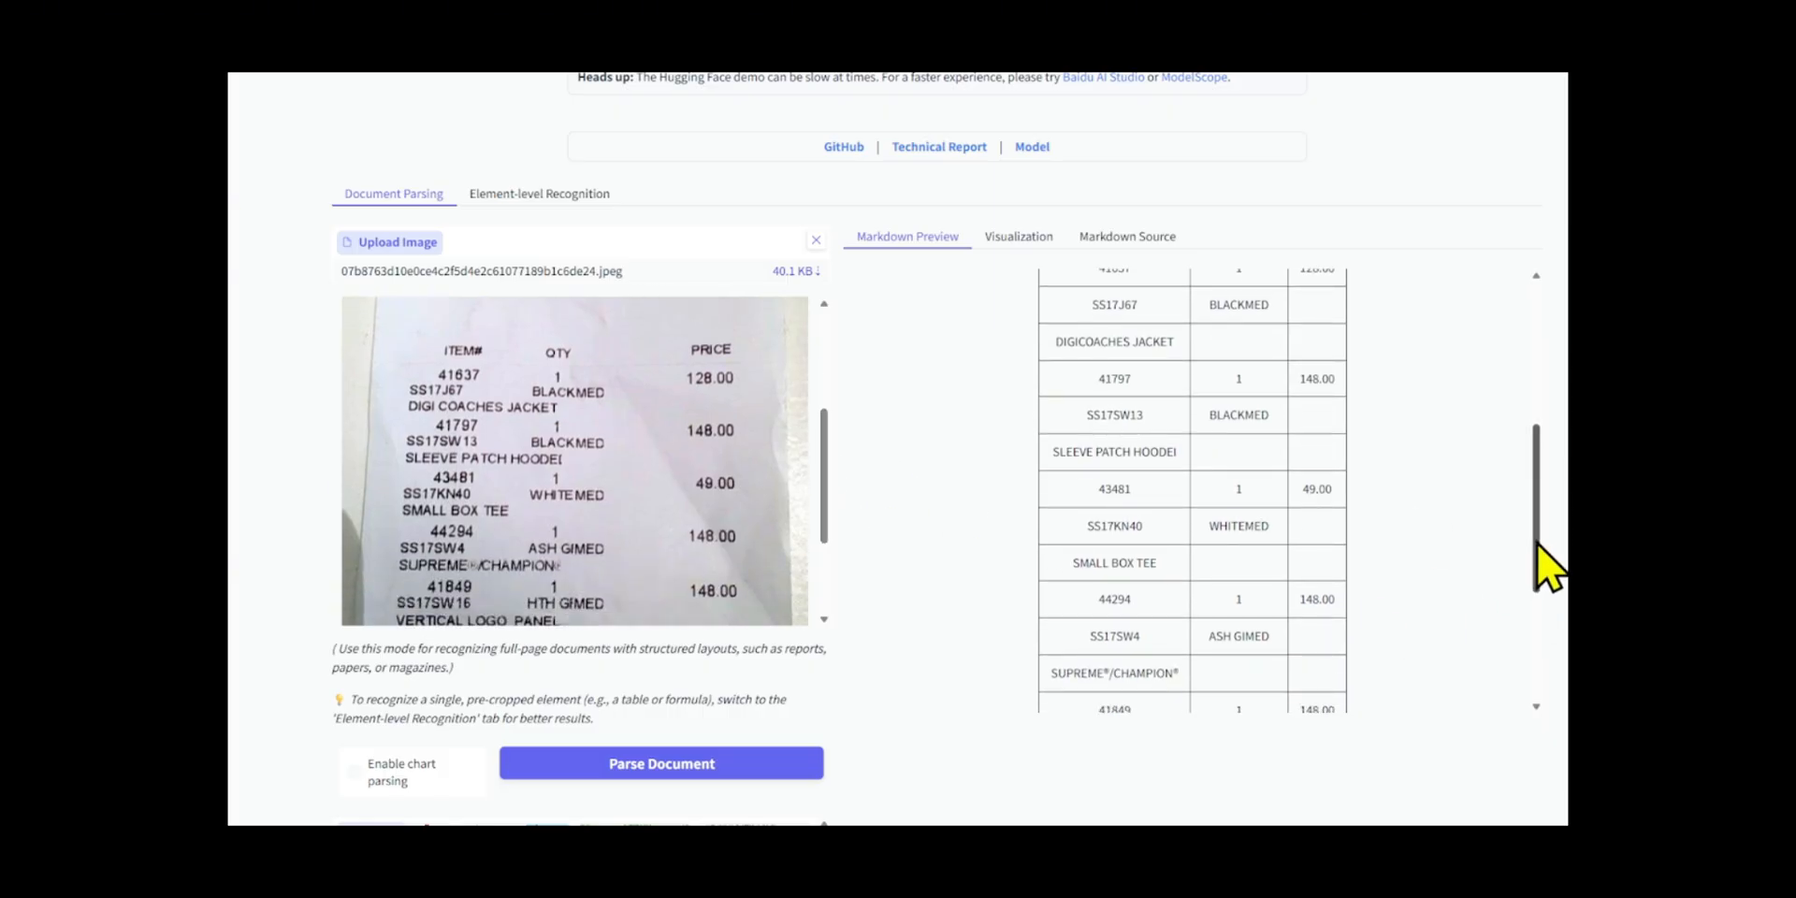
scroll("down", 3)
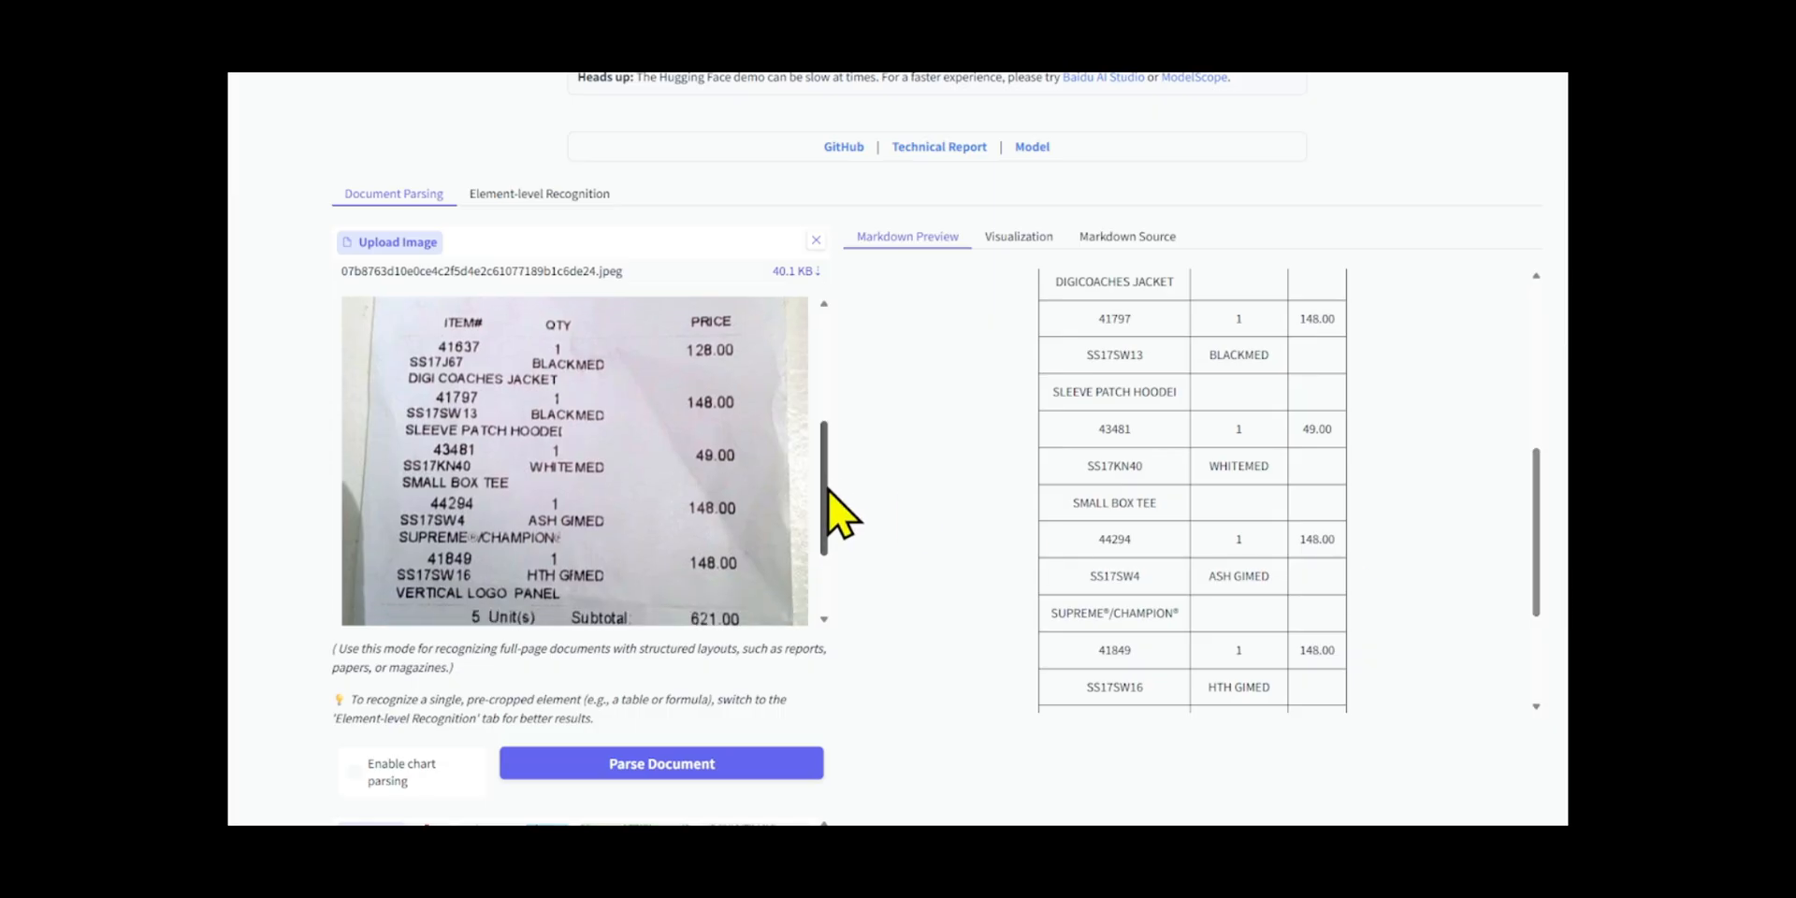
scroll("down", 3)
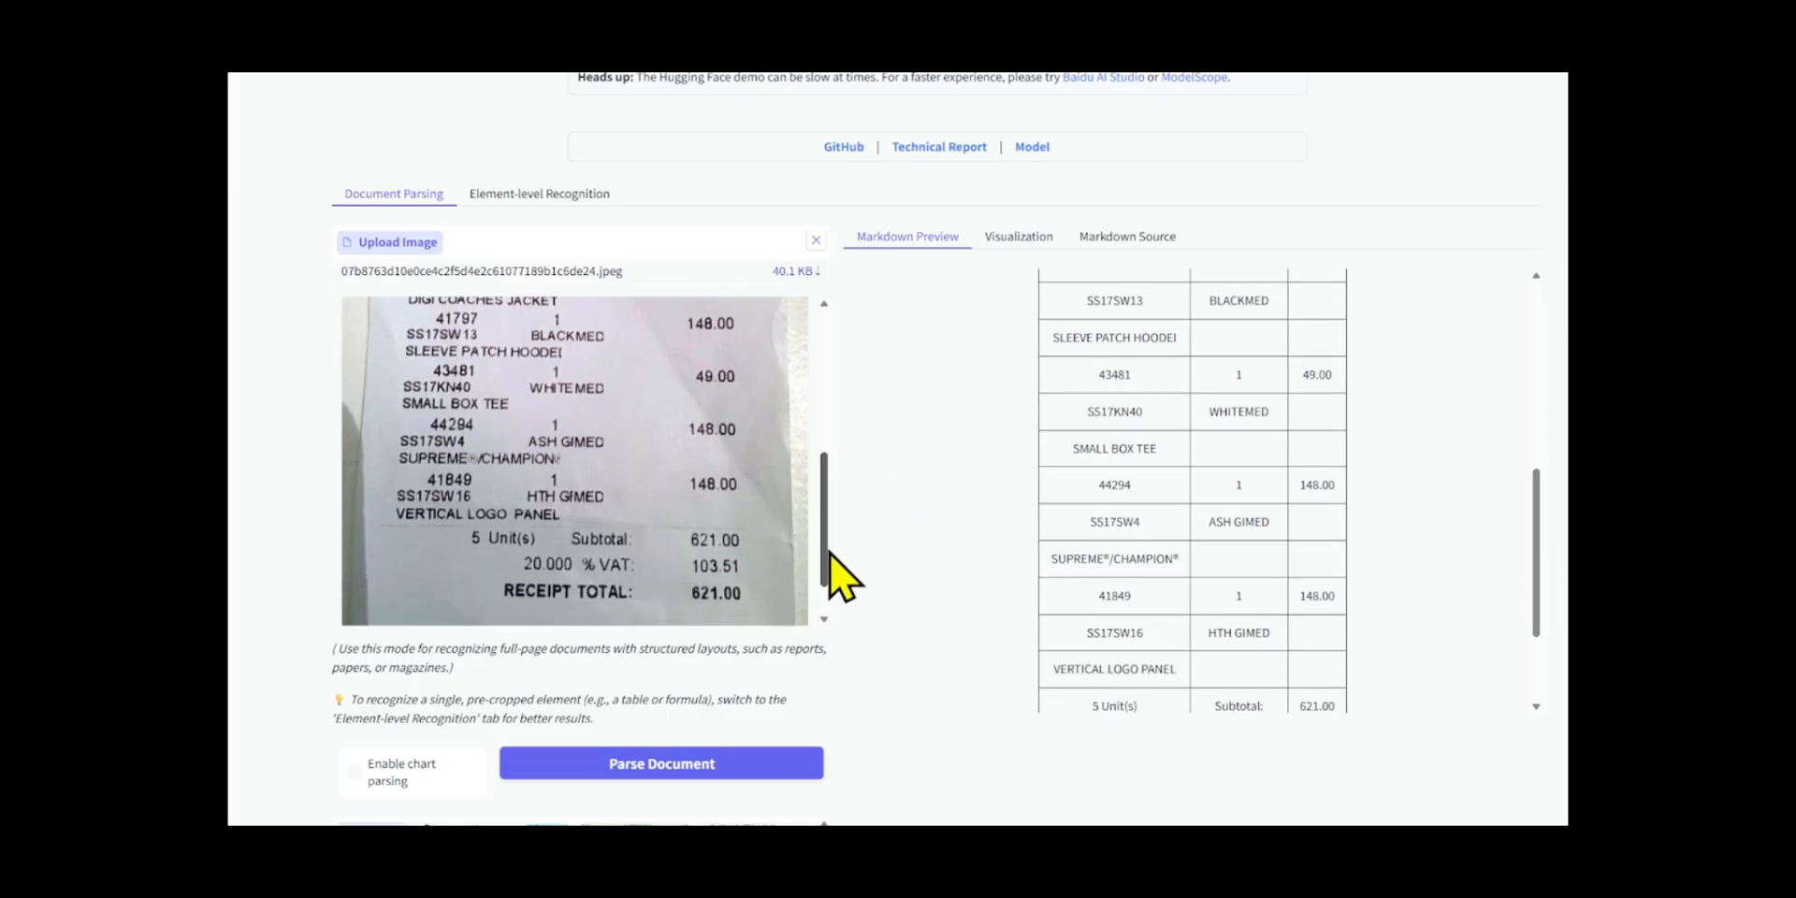
scroll("down", 3)
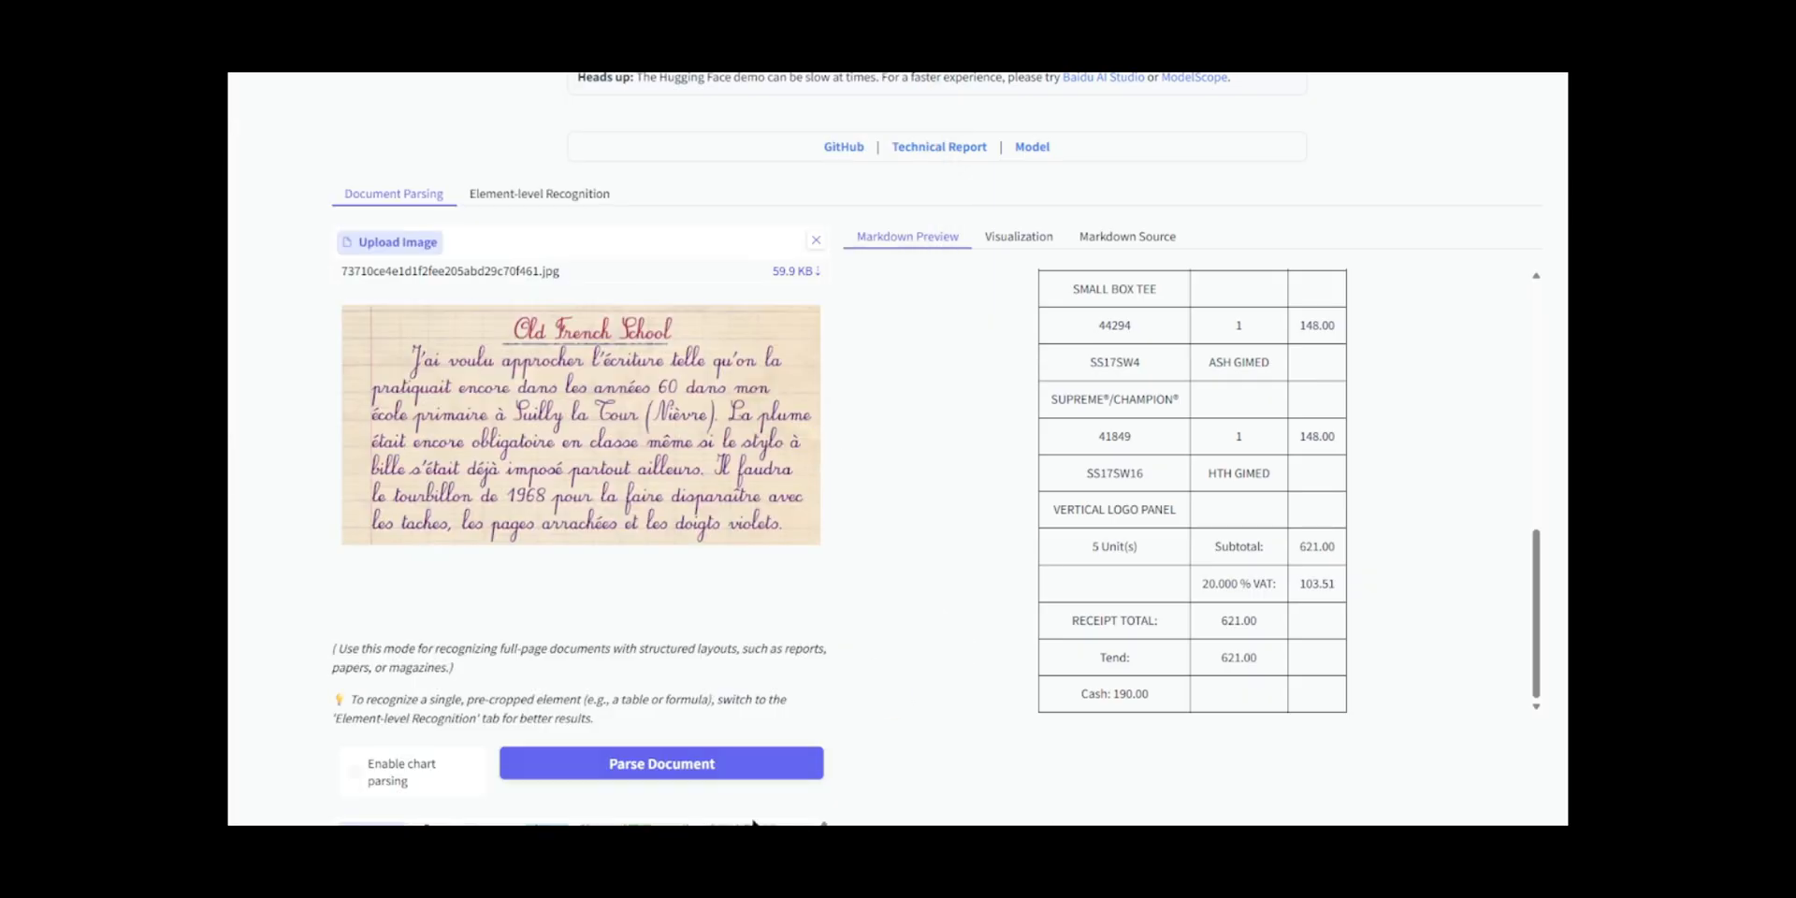
Parse the handwritten Old French School image into Markdown with its title and French paragraph.
left_click(661, 763)
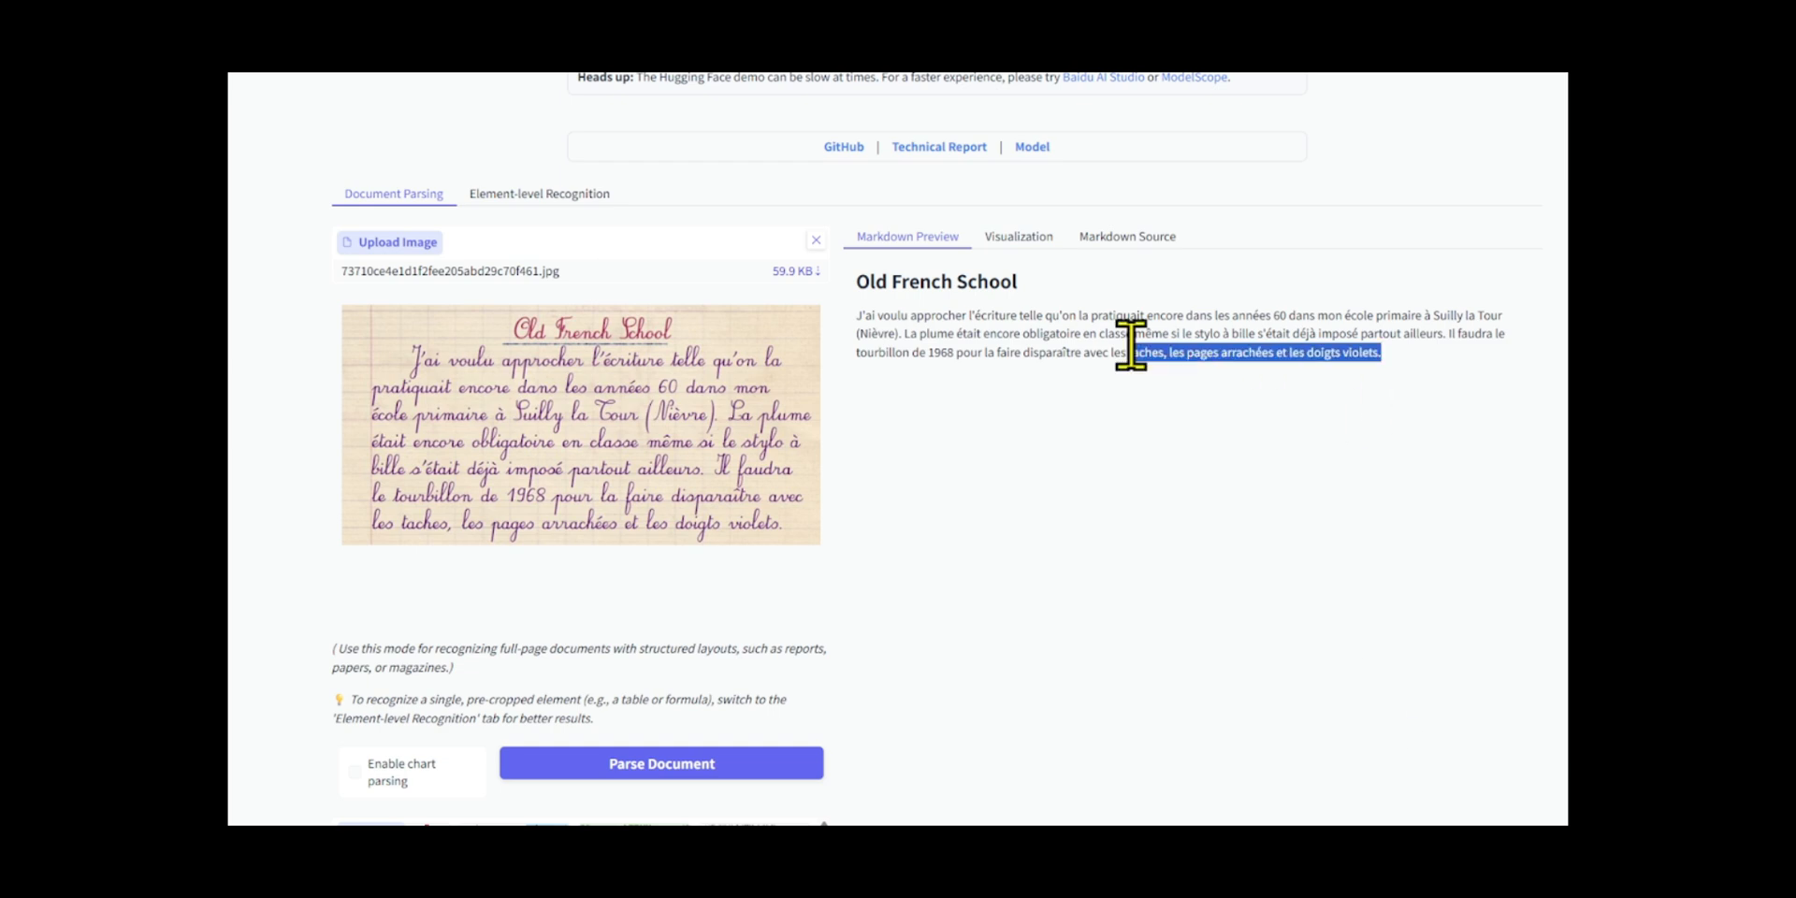
left_click(1455, 402)
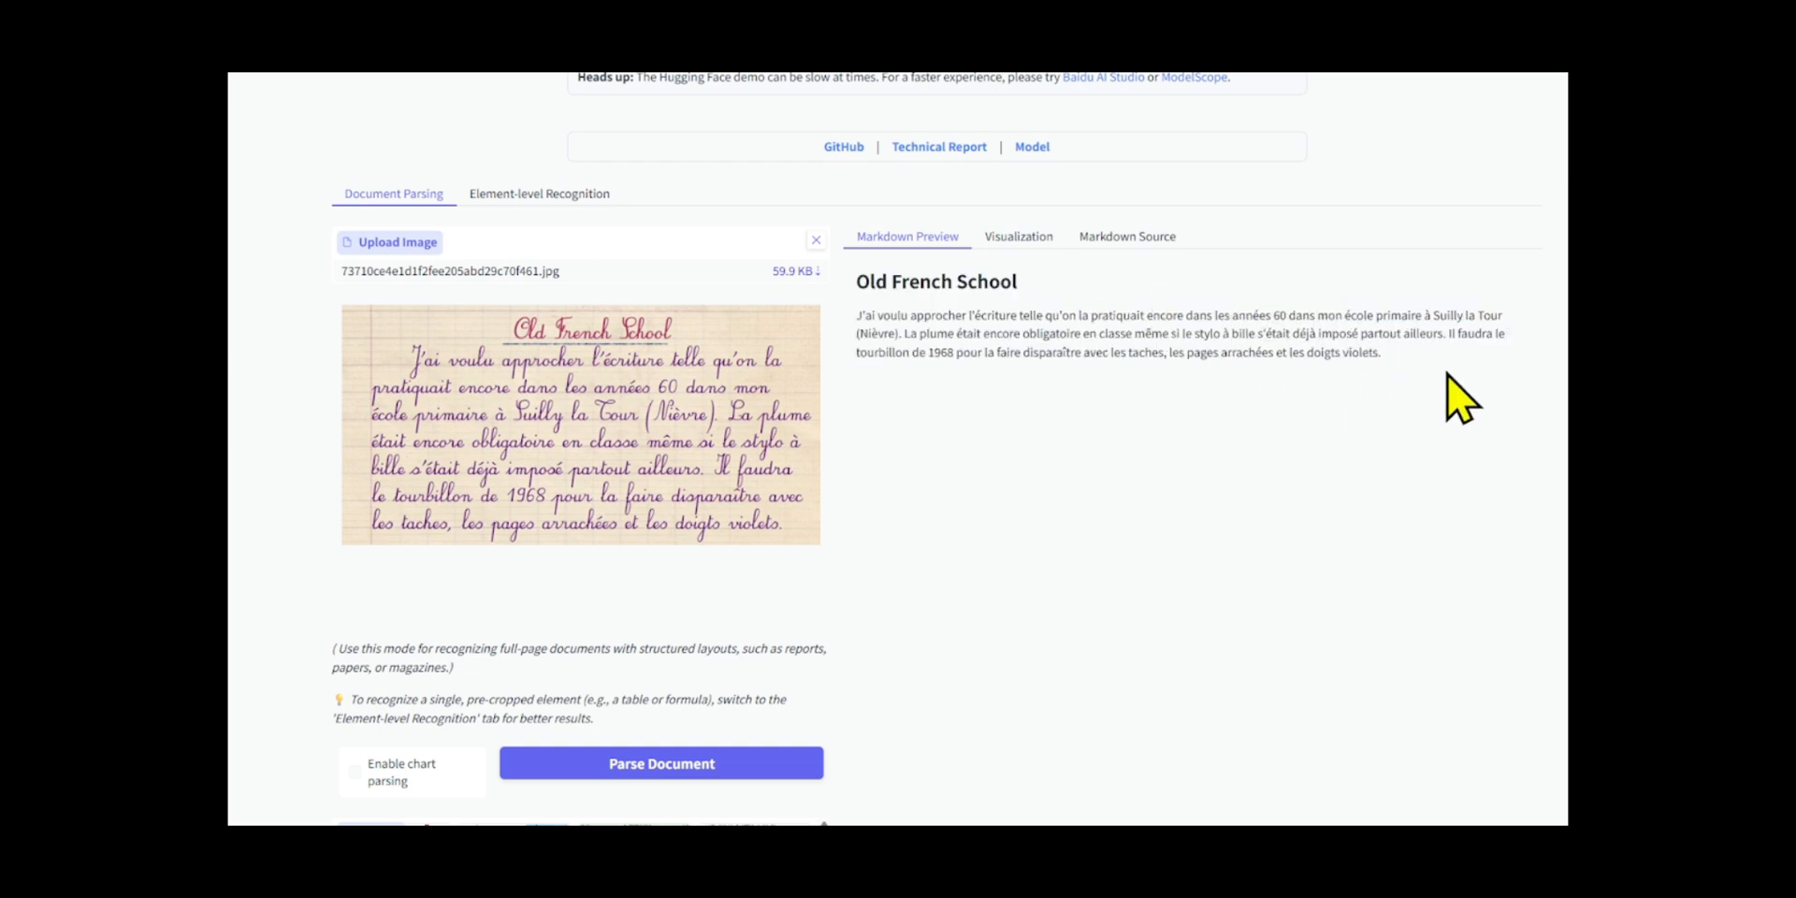
mouse_move(1506, 484)
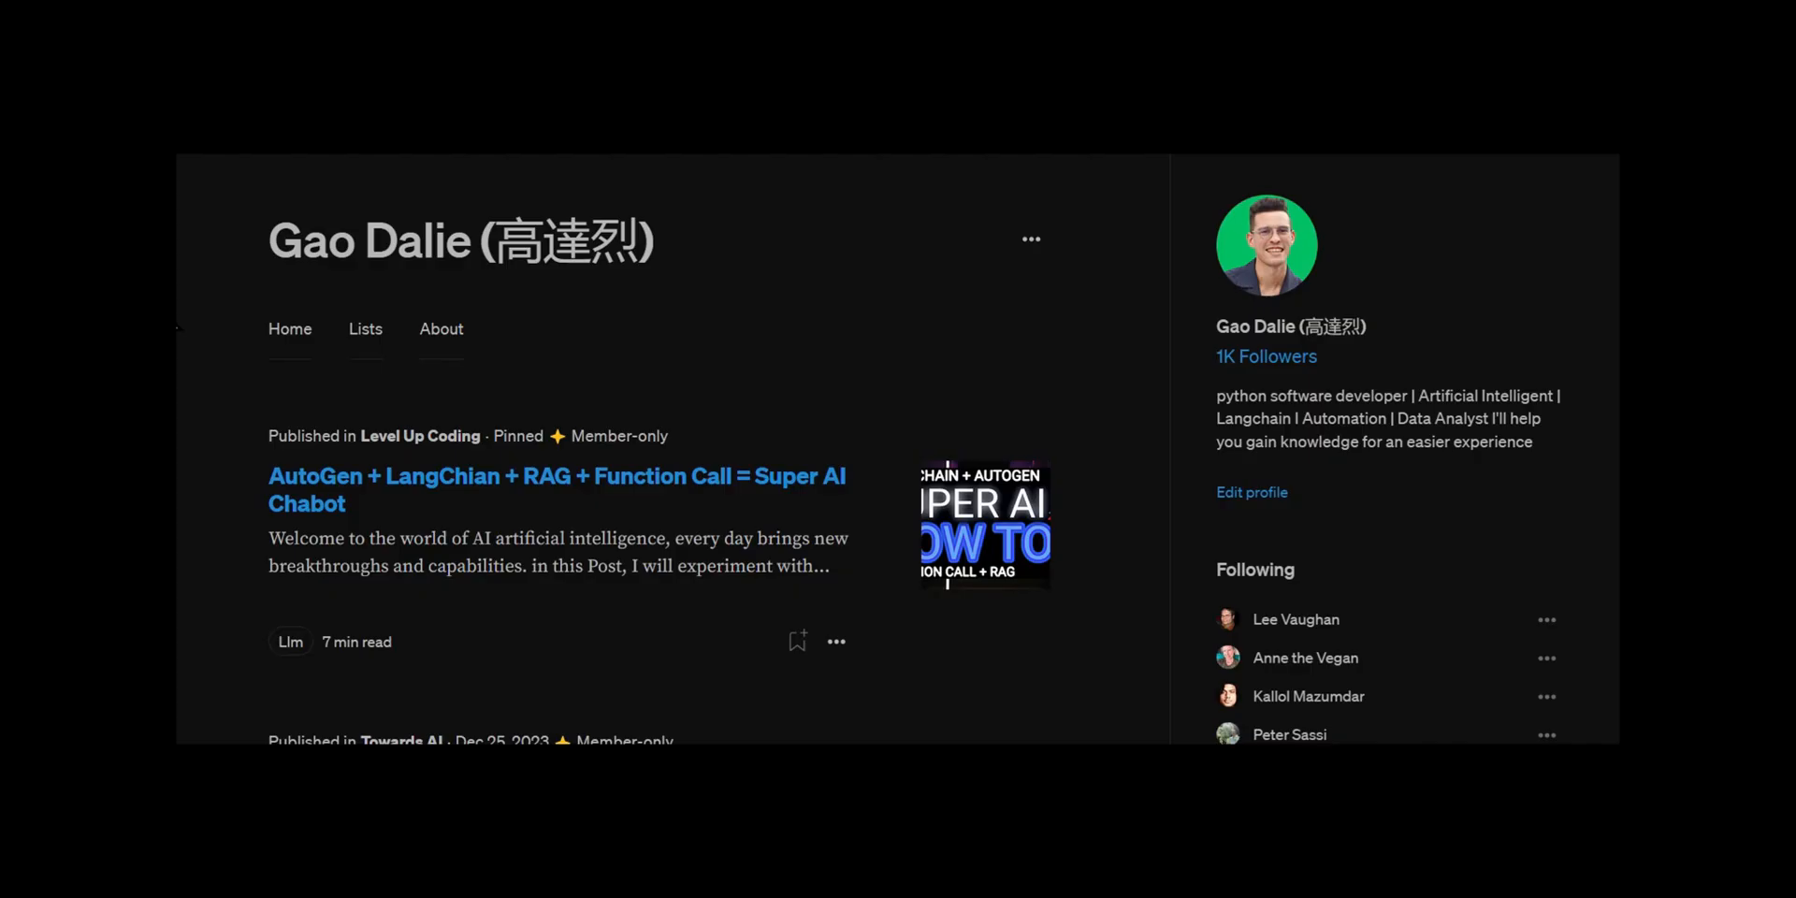
scroll("down", 3)
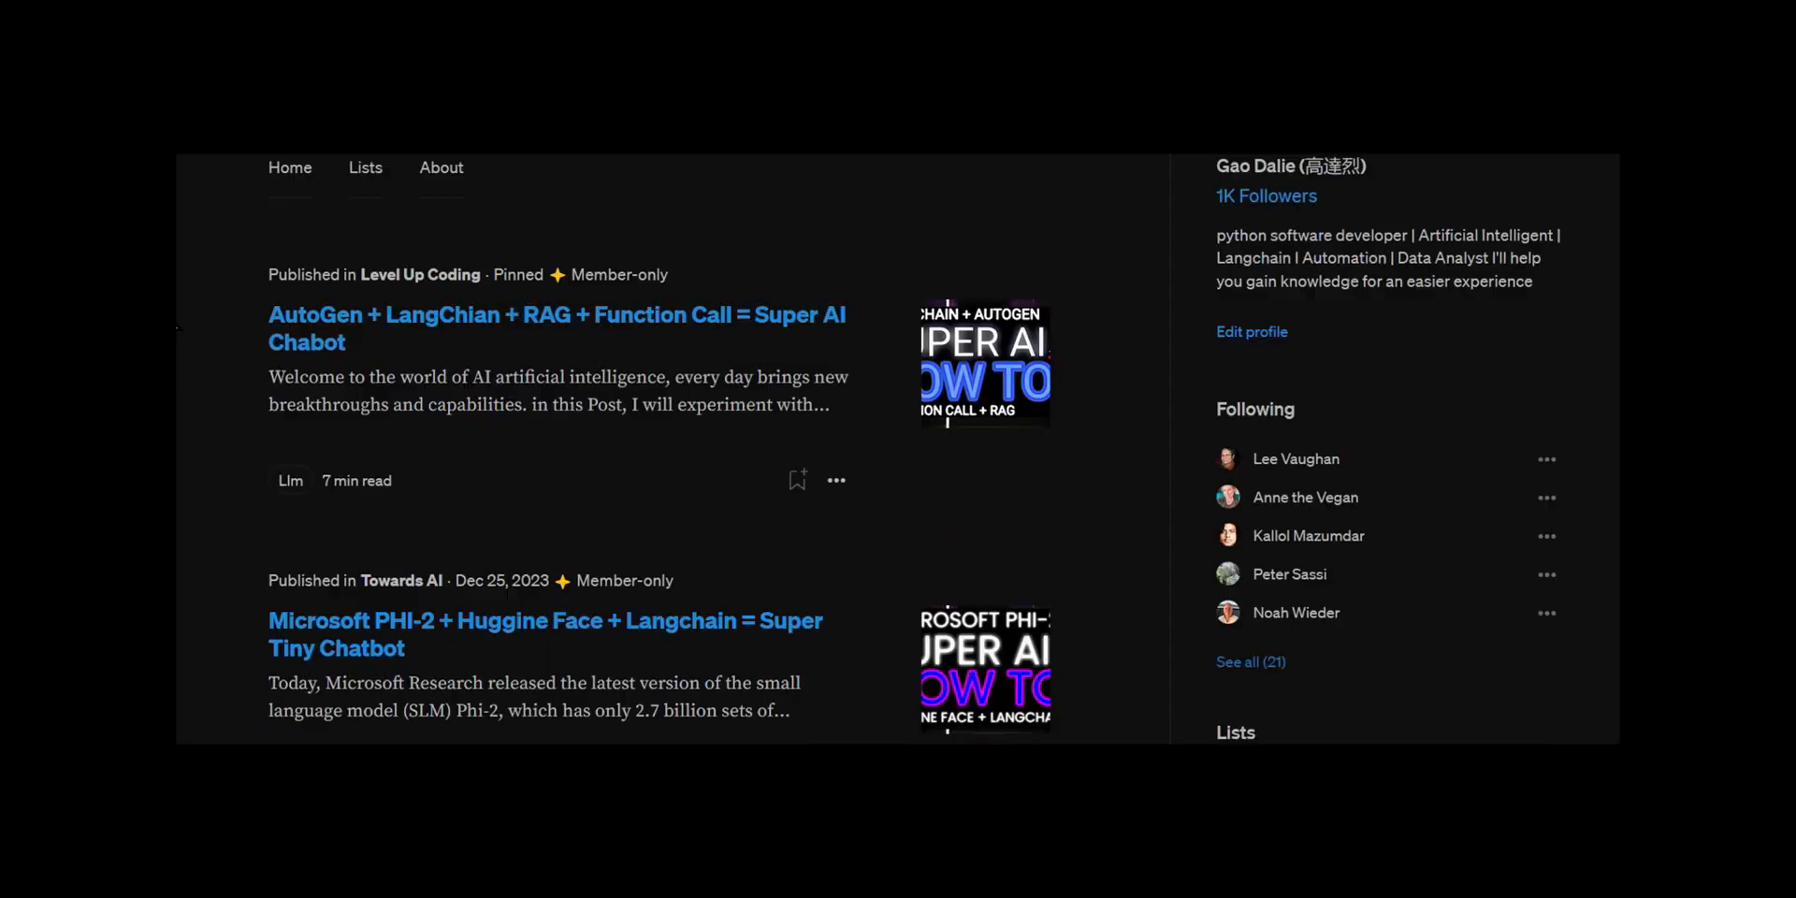
scroll("down", 3)
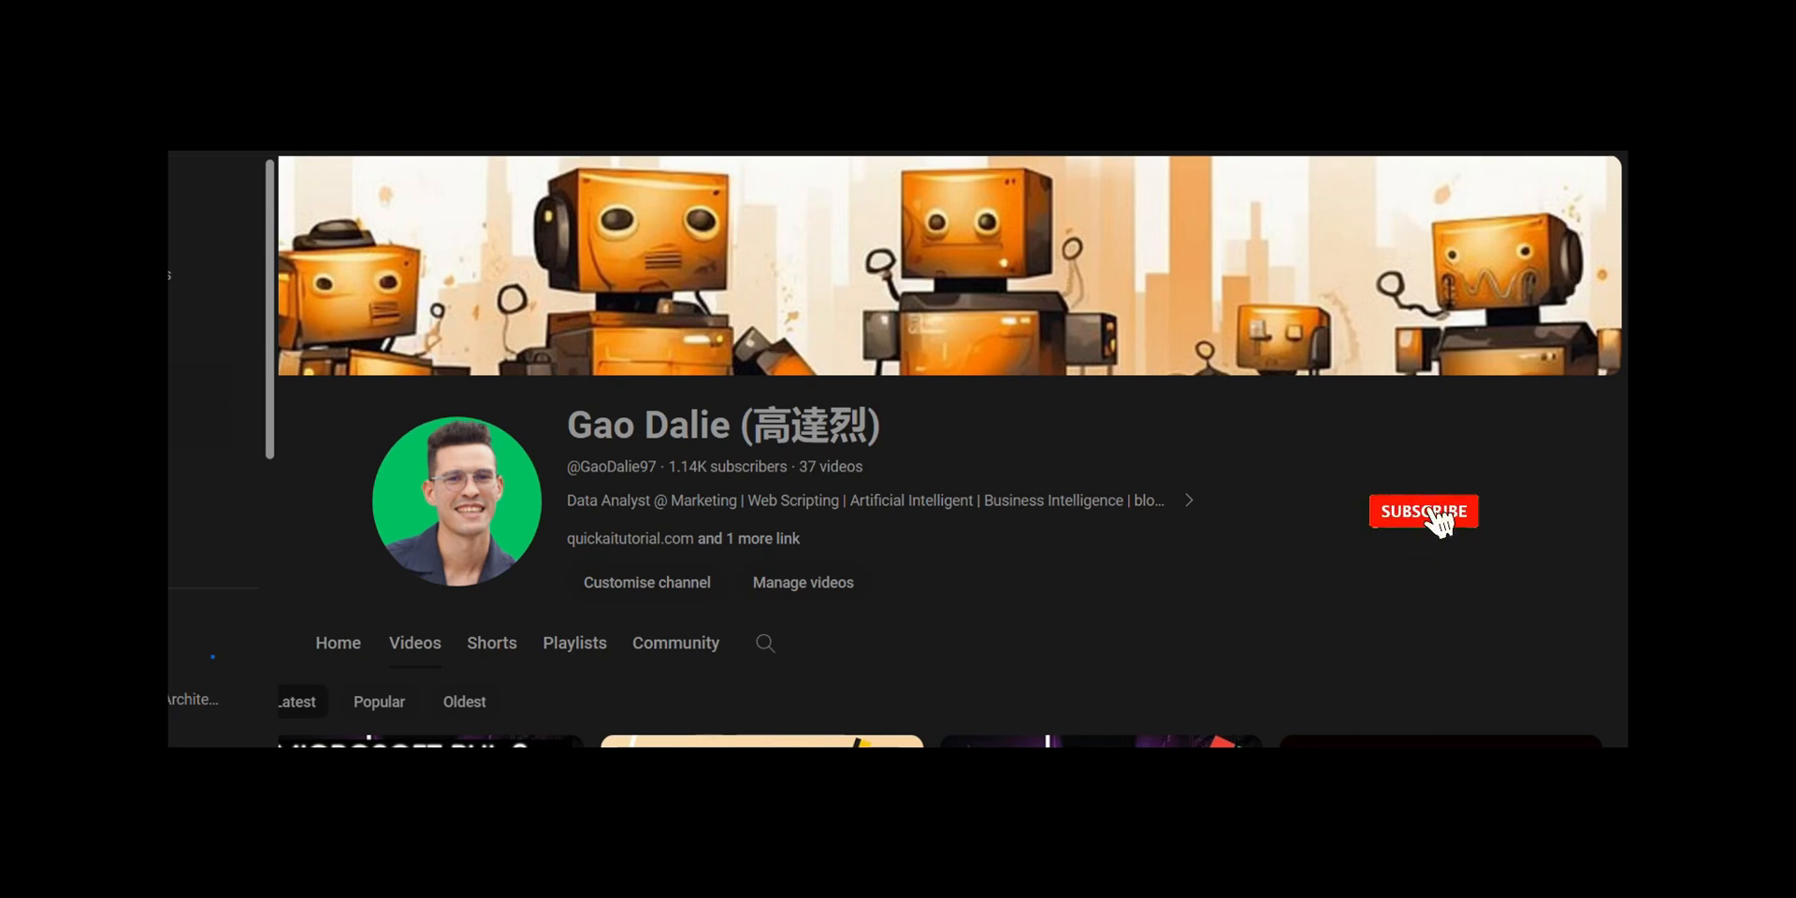
left_click(1424, 510)
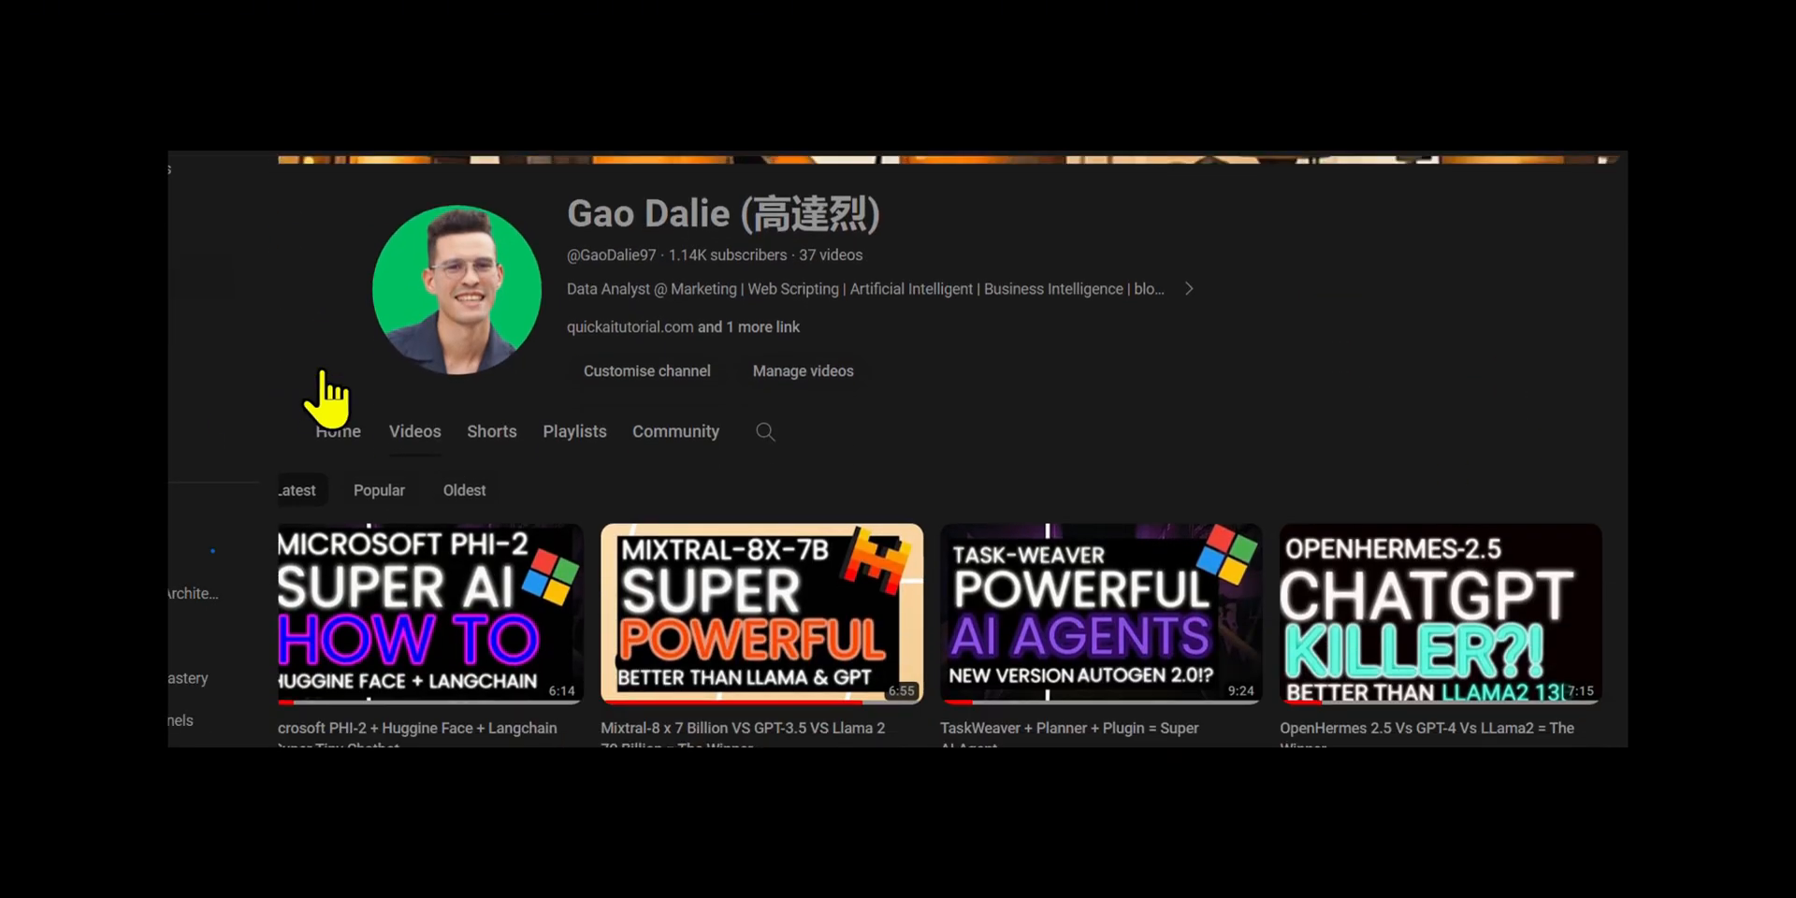
scroll("down", 3)
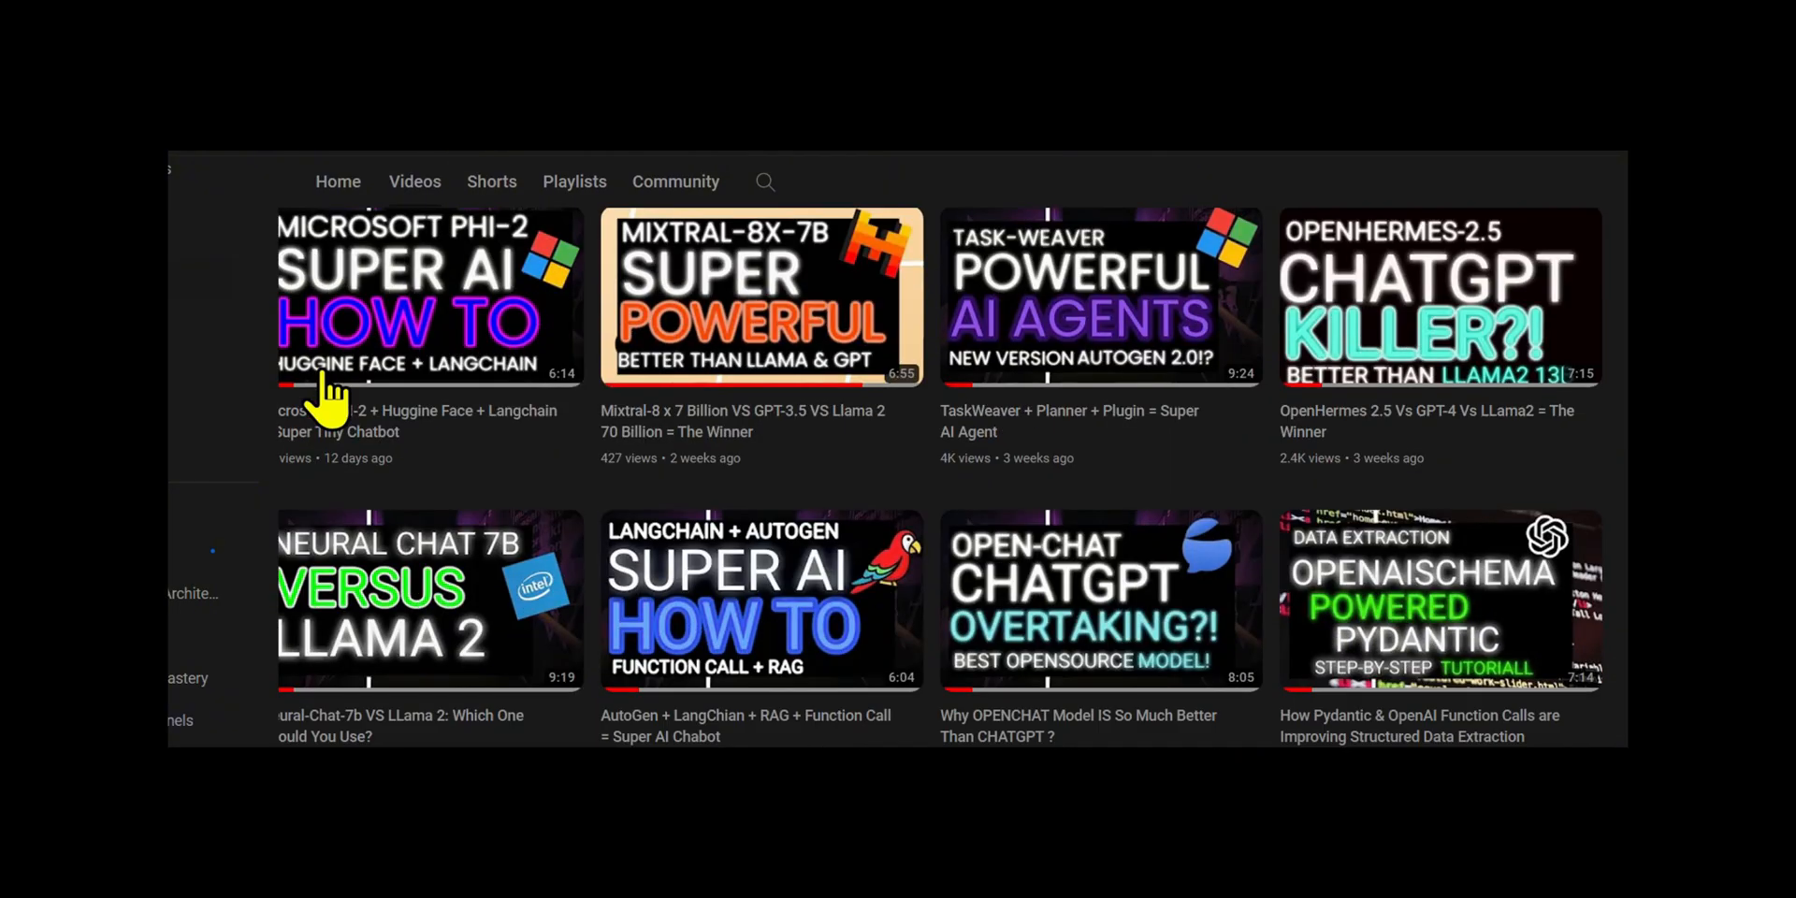
scroll("down", 3)
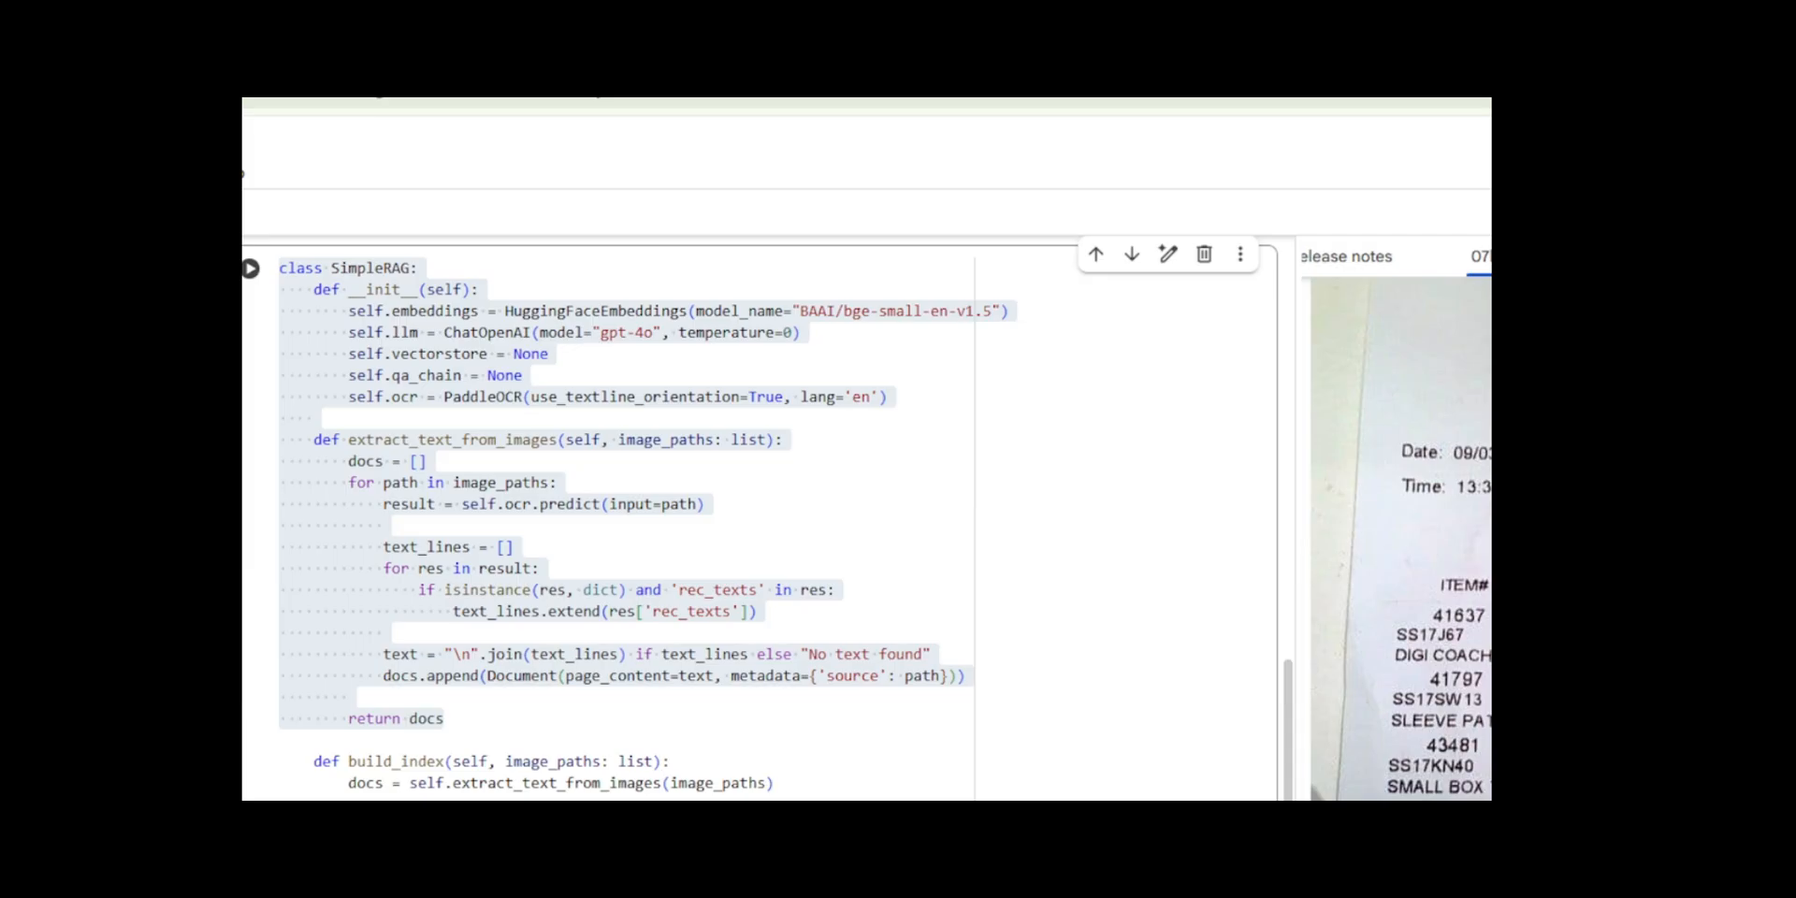
Scroll the notebook to the SimpleRAG build_index, query and receipt-image run cells.
scroll("down", 3)
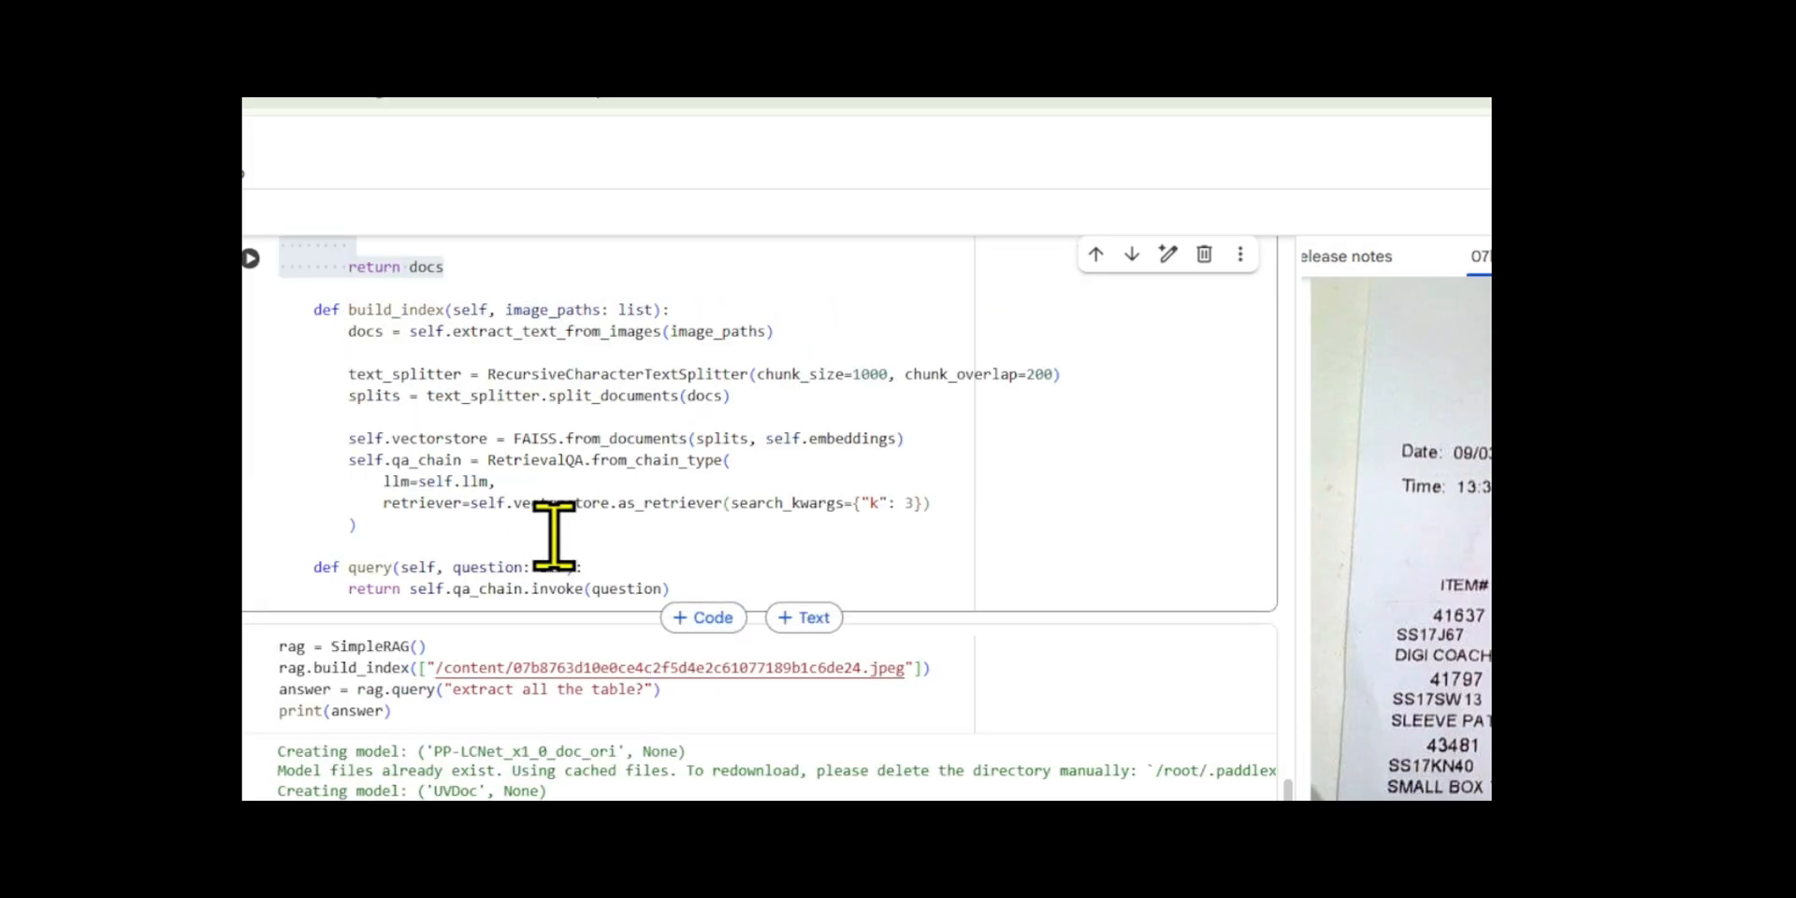